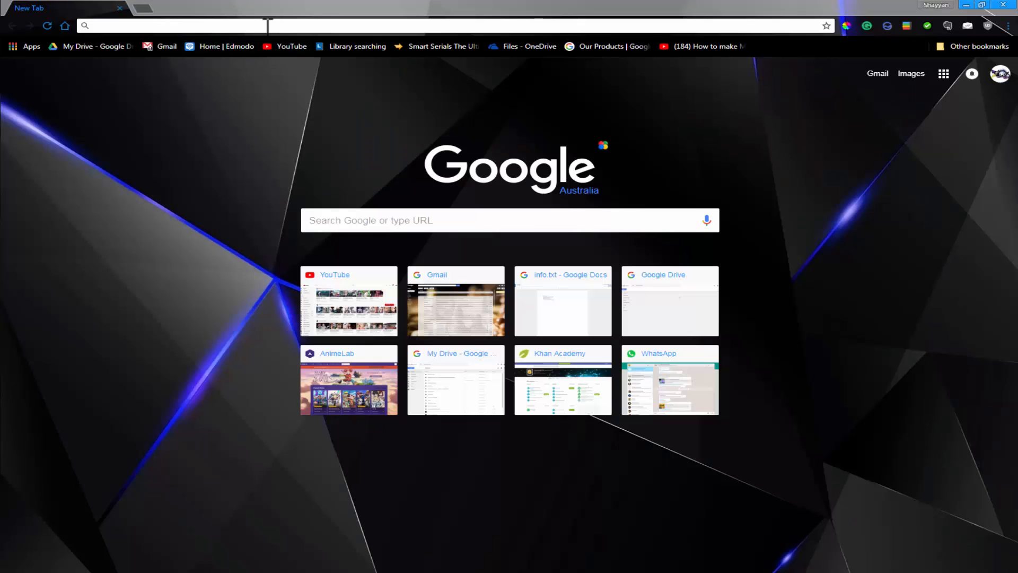
Step: Open panzoid.com/tools/videoeditor with an empty 1080p, 30 fps project
{"action": "type", "text": "Paz"}
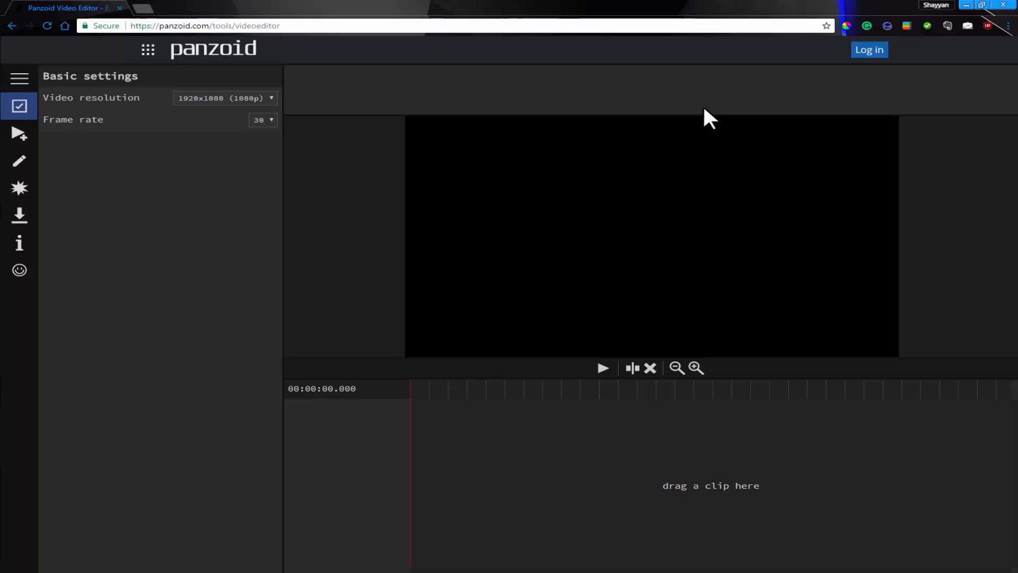
{"action": "mouse_move", "coordinate": [218, 171]}
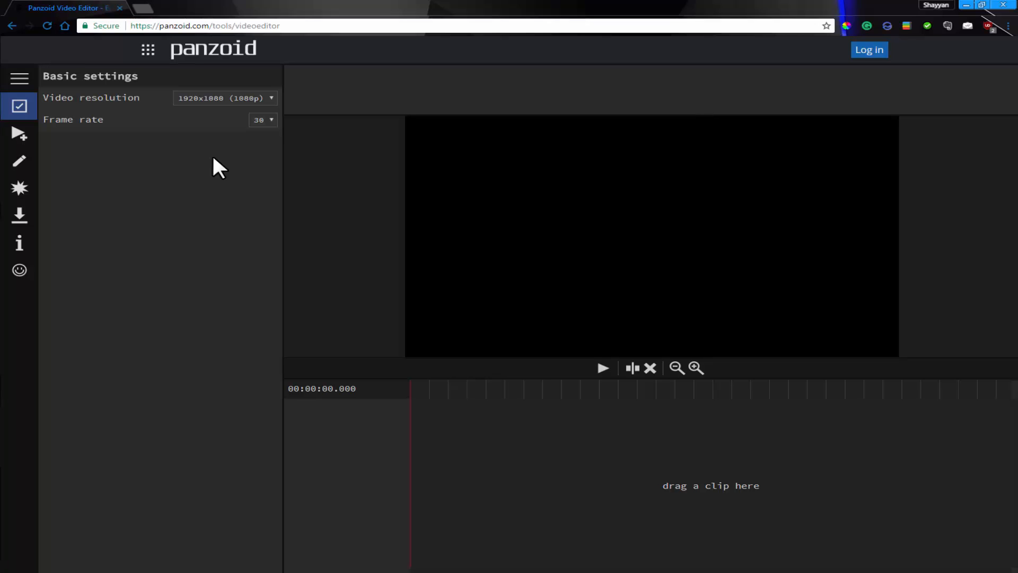
{"action": "mouse_move", "coordinate": [169, 123]}
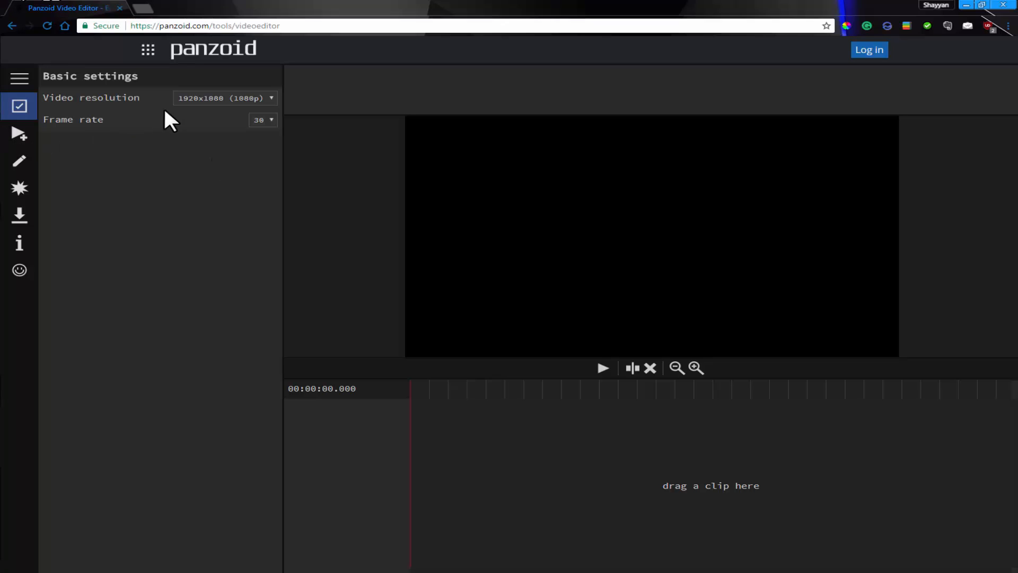
{"action": "left_click", "coordinate": [224, 98]}
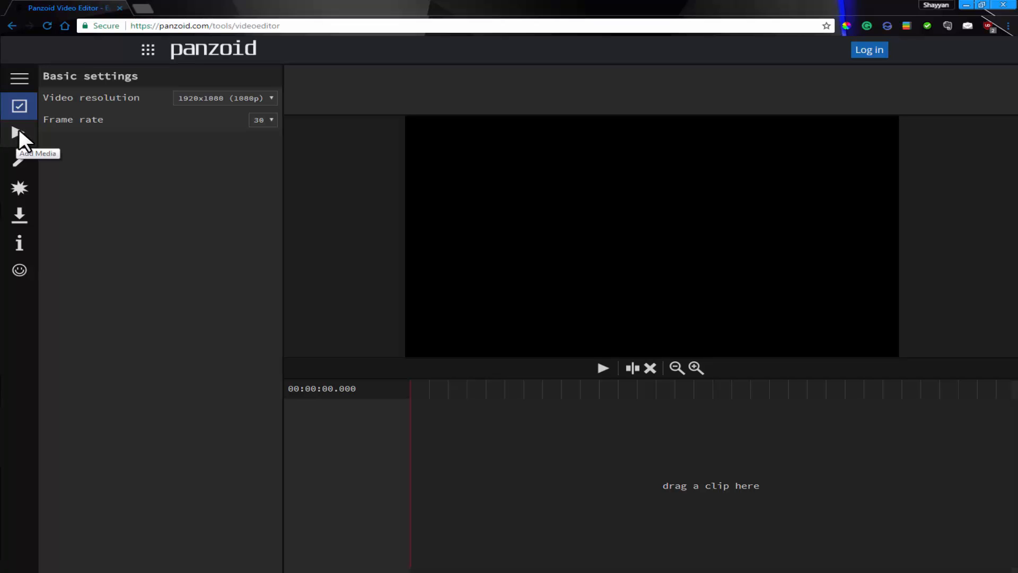
Step: Show the Add Media panel with its file selection and text options
{"action": "left_click", "coordinate": [19, 134]}
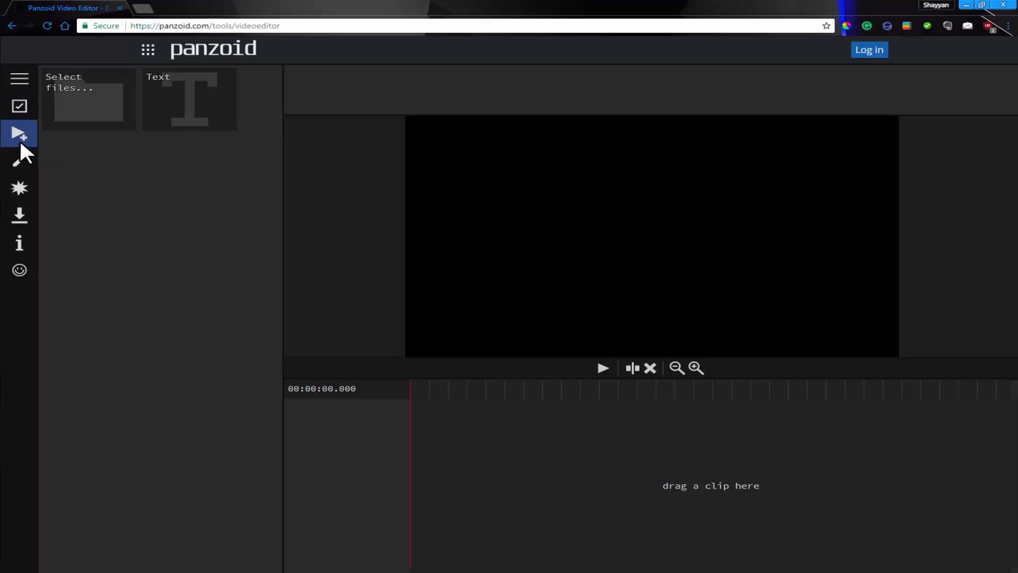
{"action": "mouse_move", "coordinate": [81, 165]}
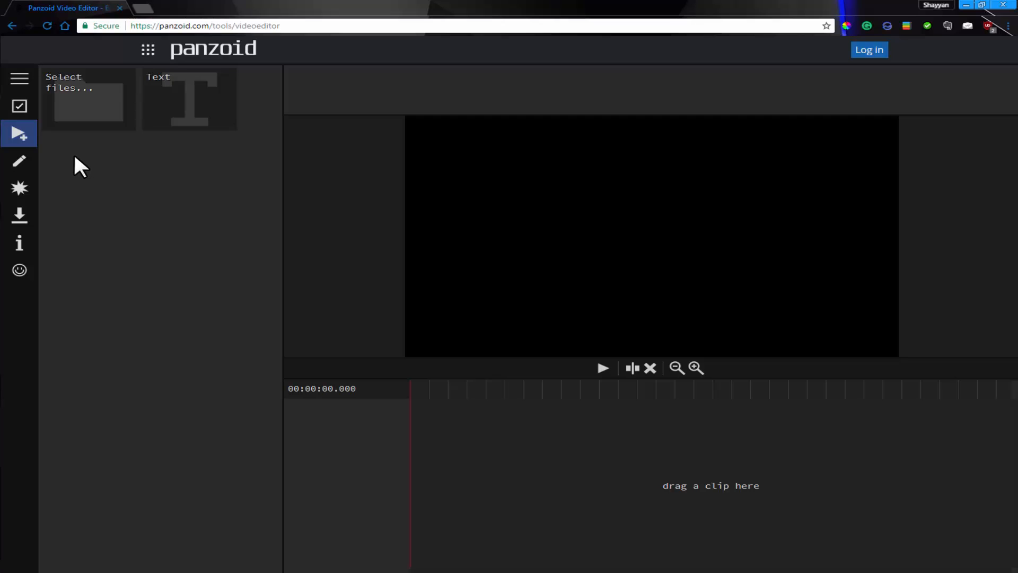
{"action": "mouse_move", "coordinate": [113, 156]}
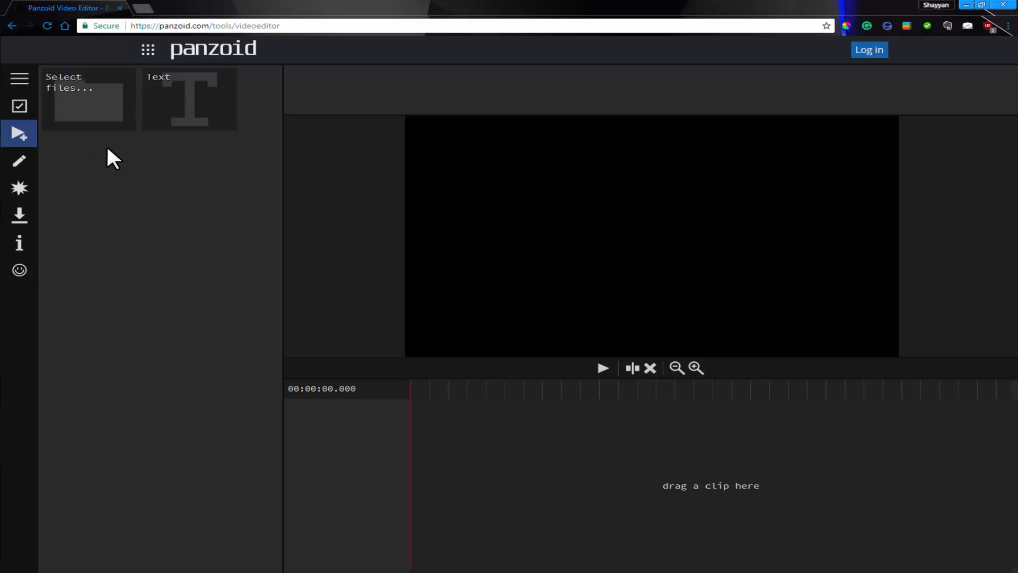
{"action": "mouse_move", "coordinate": [78, 121]}
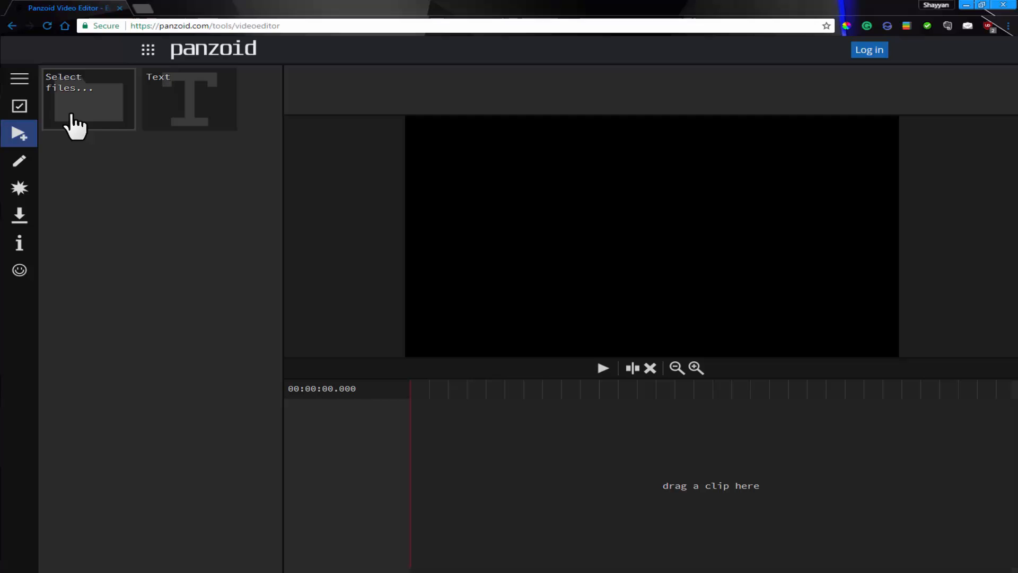
{"action": "mouse_move", "coordinate": [136, 136]}
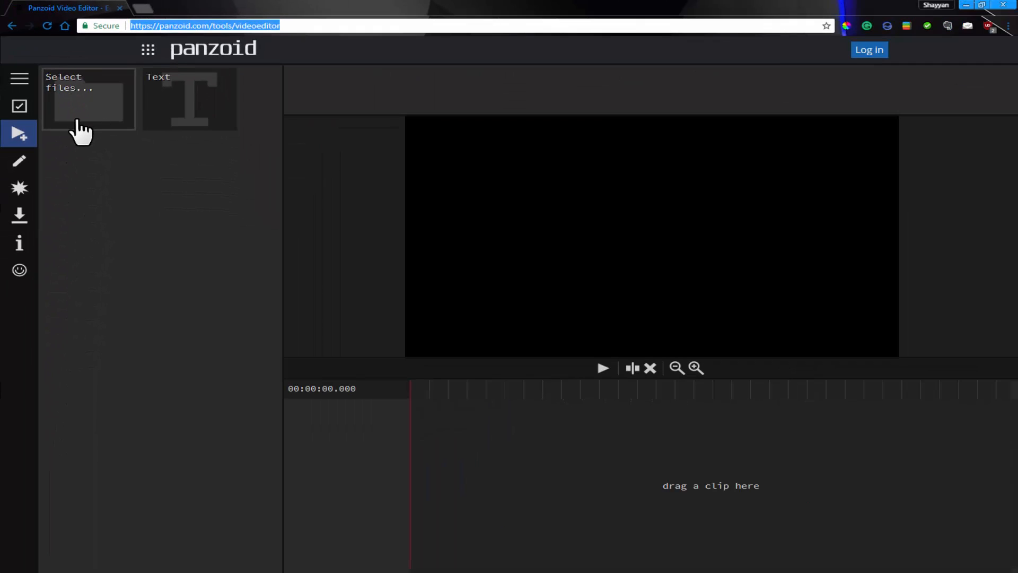
Step: Import the mp4 from Desktop's 'Special green screen video material' folder onto the video track
{"action": "left_click", "coordinate": [89, 101]}
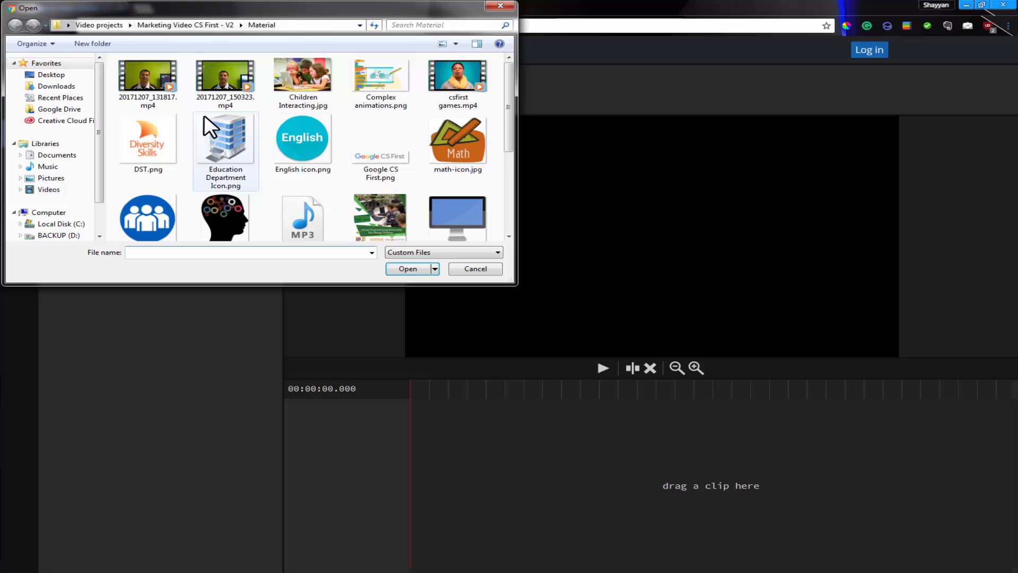
{"action": "left_click", "coordinate": [52, 74]}
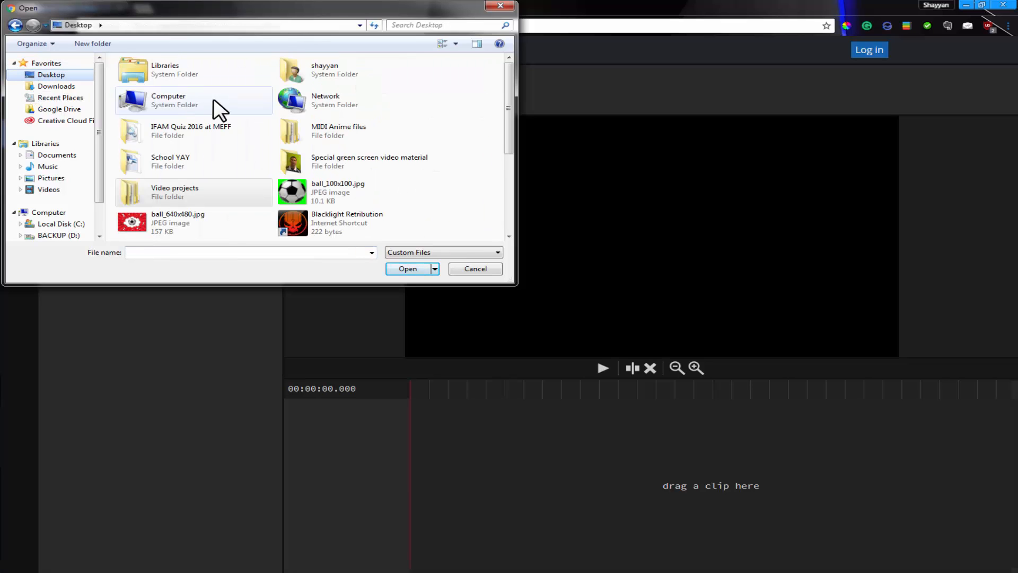
{"action": "left_click", "coordinate": [369, 161]}
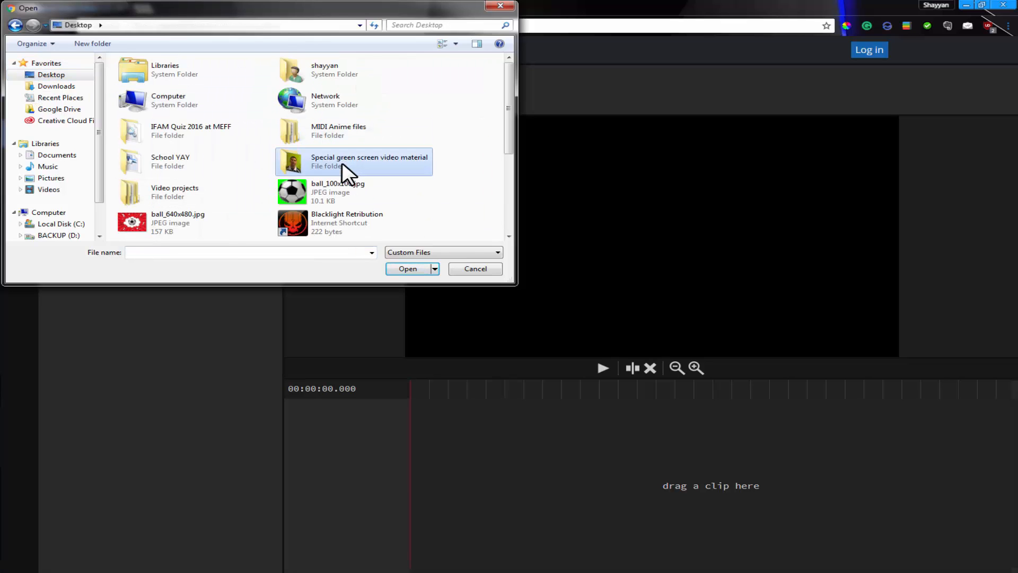
{"action": "double_click", "coordinate": [369, 161]}
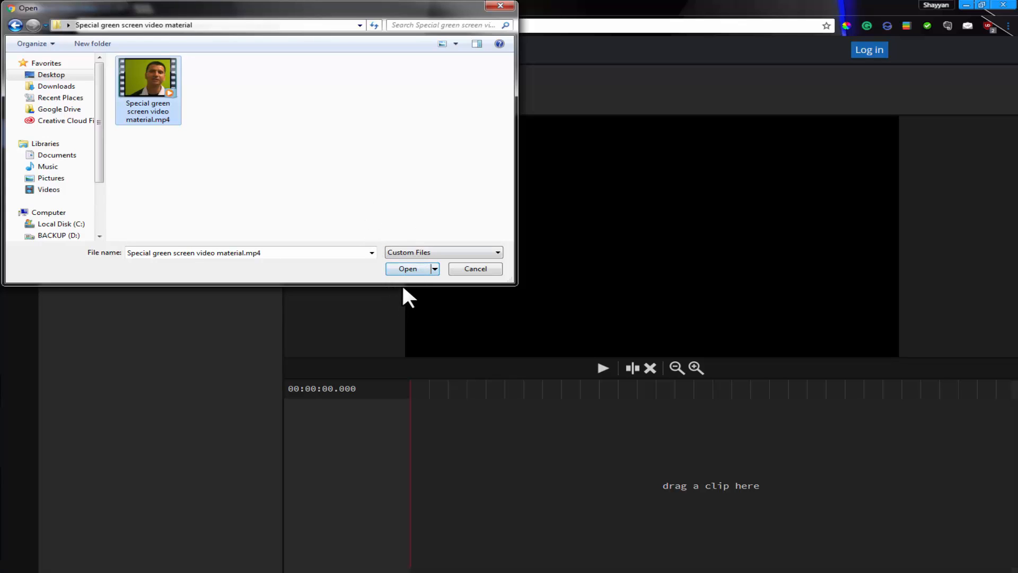
{"action": "mouse_move", "coordinate": [413, 269]}
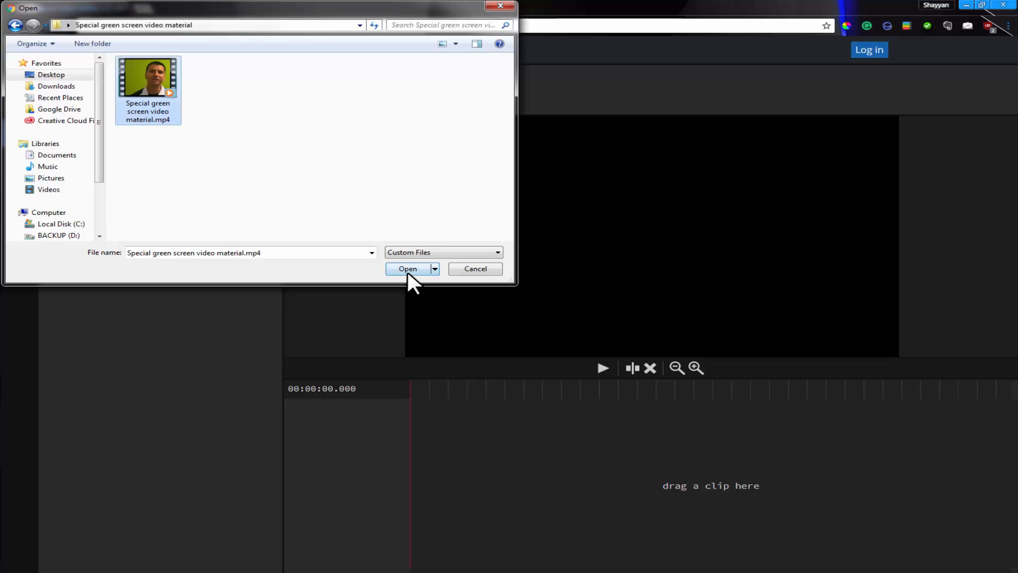
{"action": "left_click", "coordinate": [408, 268]}
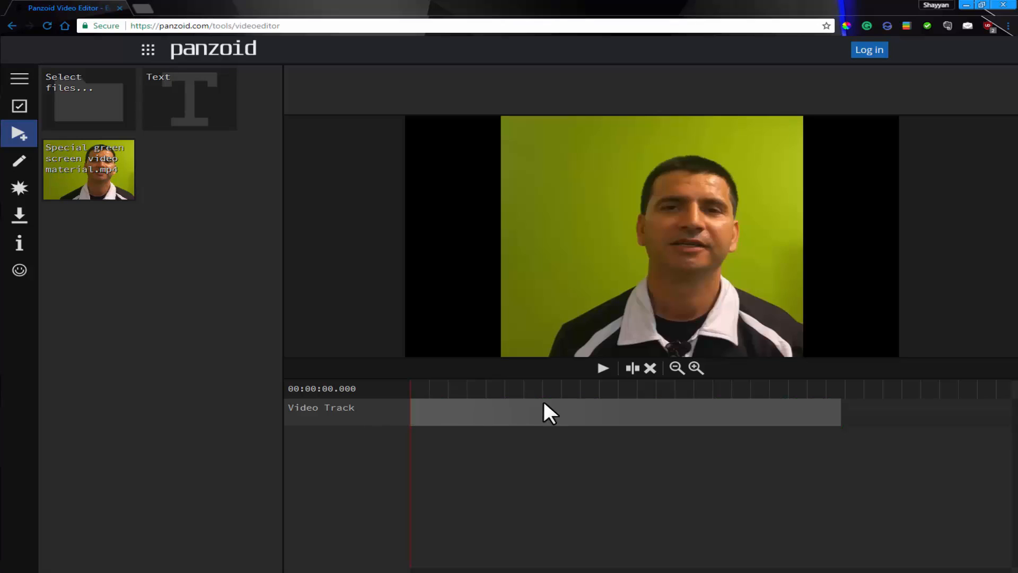
{"action": "mouse_move", "coordinate": [622, 391]}
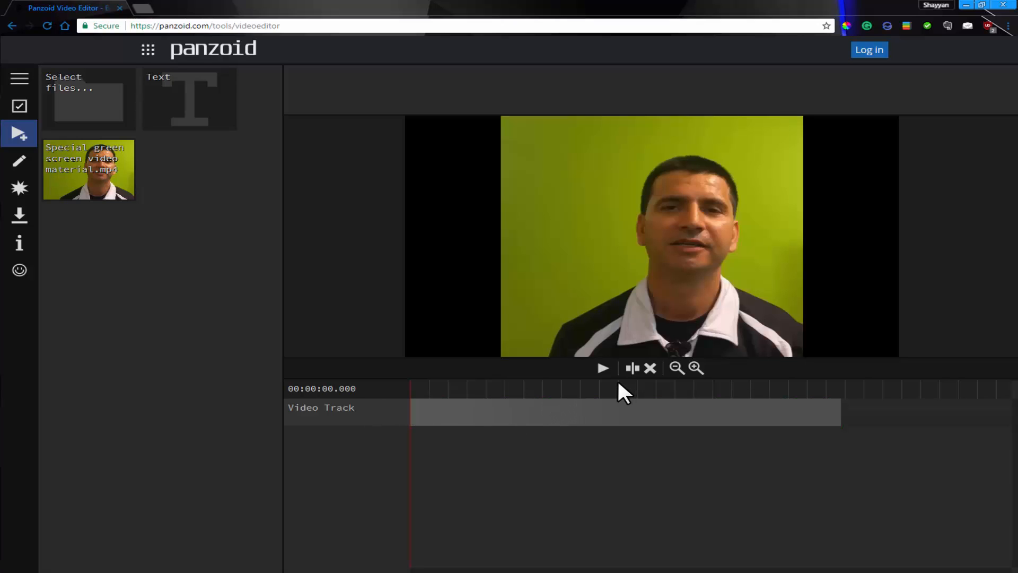
{"action": "mouse_move", "coordinate": [45, 195]}
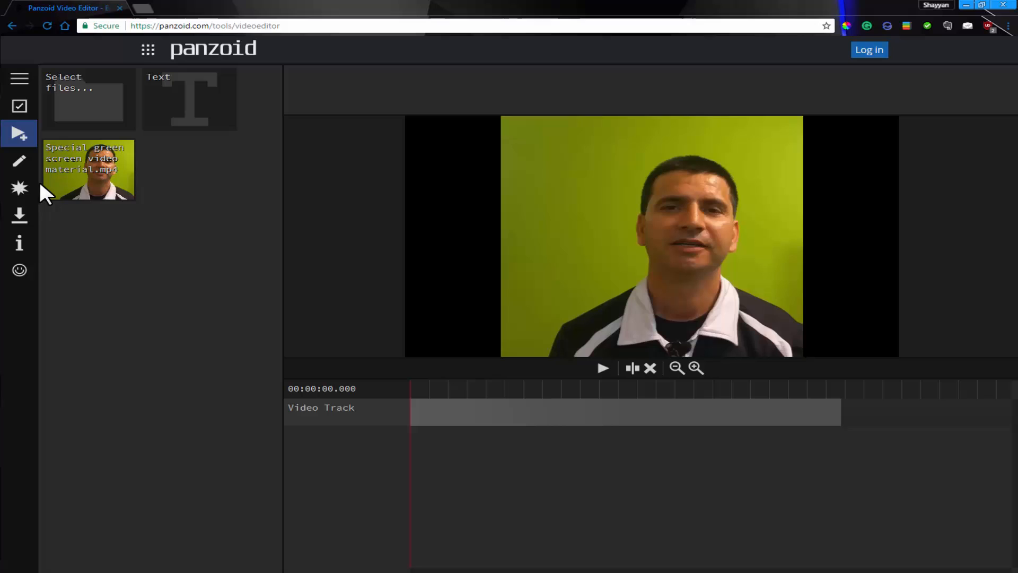
{"action": "mouse_move", "coordinate": [19, 163]}
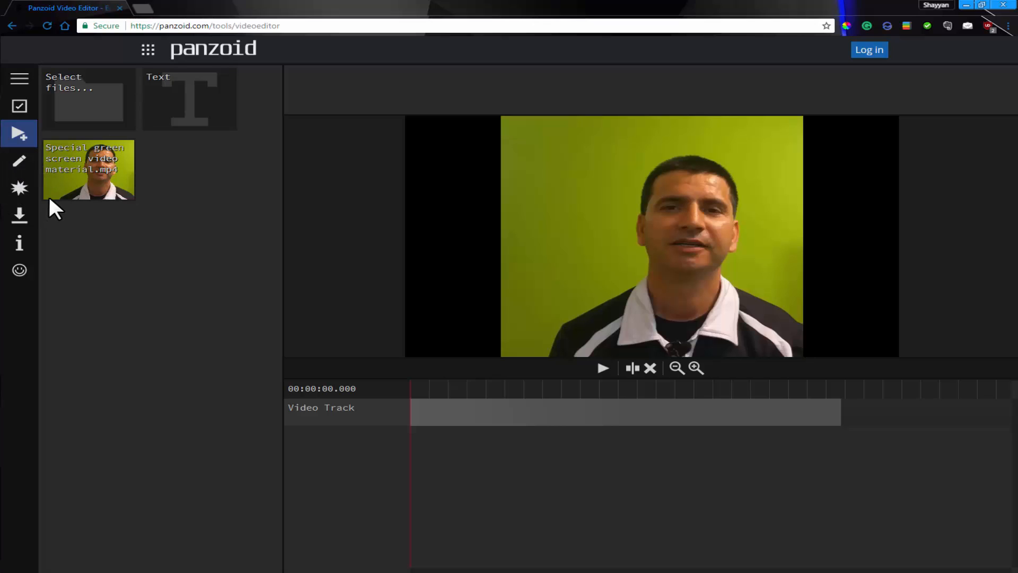
{"action": "mouse_move", "coordinate": [19, 161]}
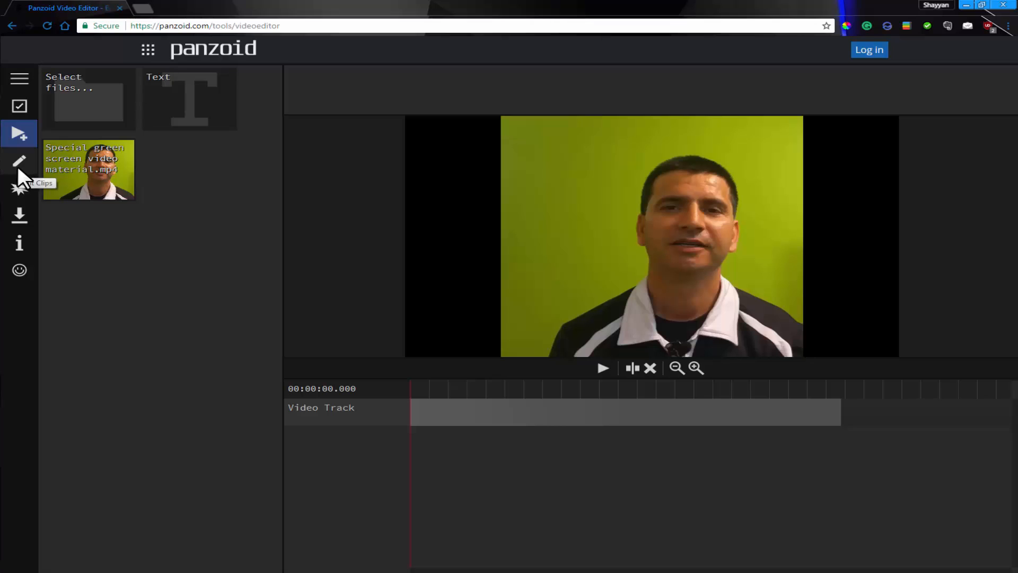
Step: Switch to the Effects panel for editing the green-screen clip
{"action": "left_click", "coordinate": [19, 187]}
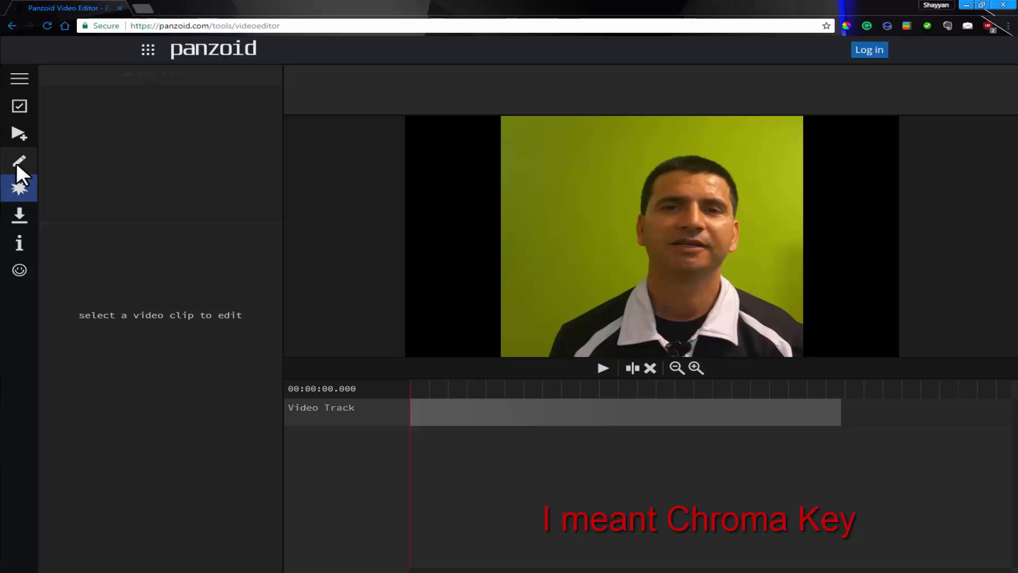
{"action": "mouse_move", "coordinate": [138, 101]}
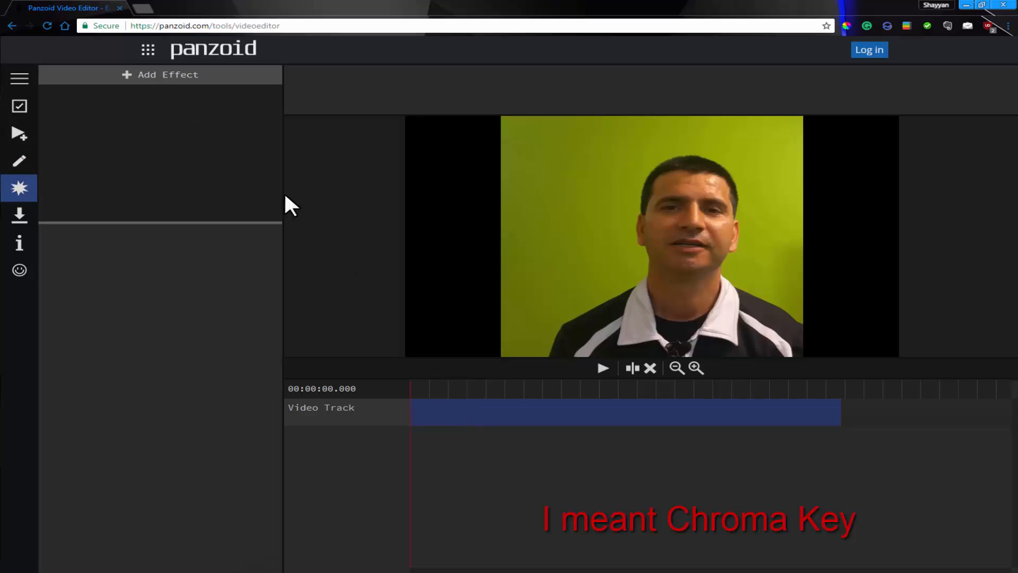
Step: Apply a Chroma Key effect from the Color section to the green-screen clip
{"action": "left_click", "coordinate": [159, 75]}
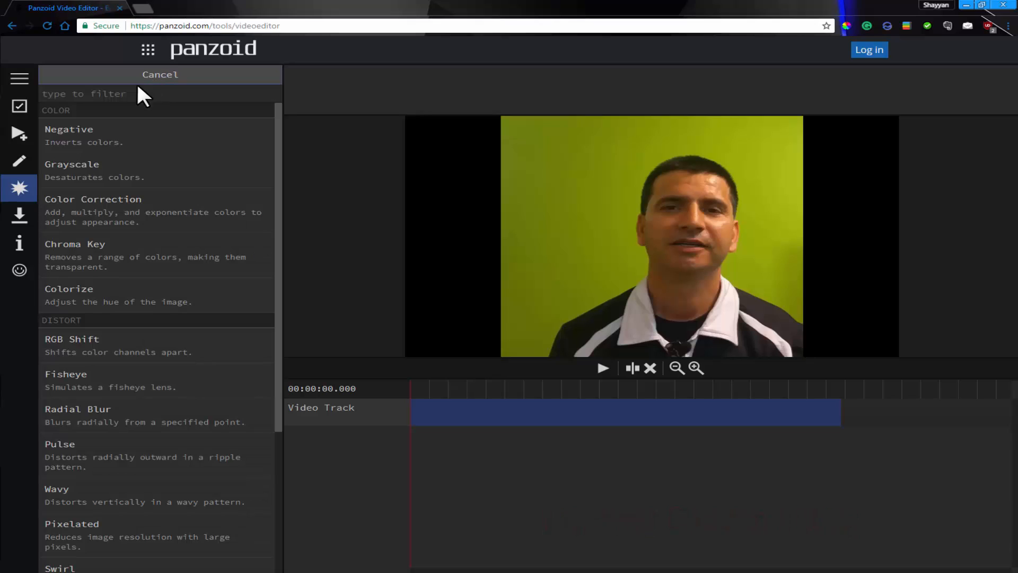
{"action": "mouse_move", "coordinate": [106, 299]}
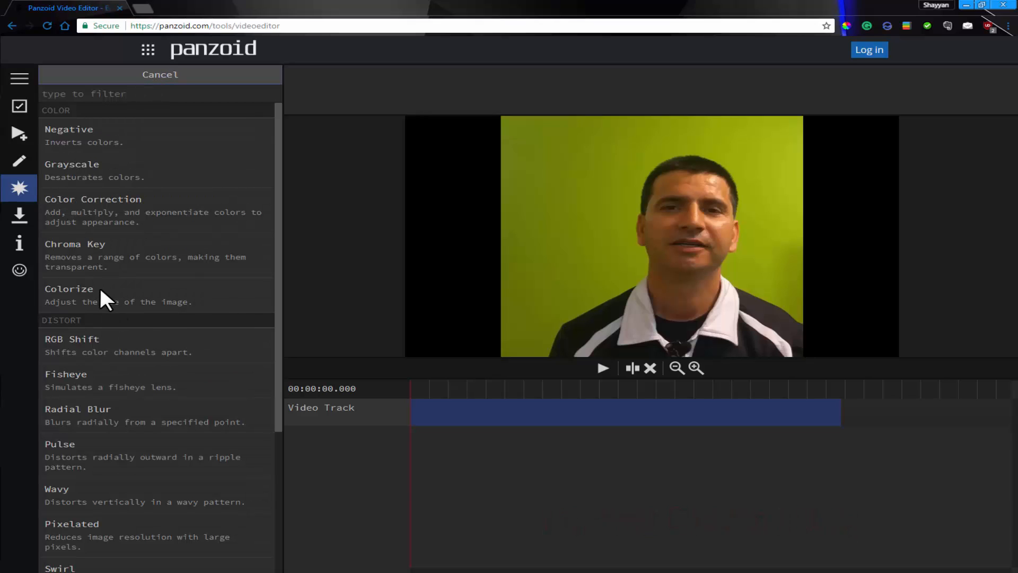
{"action": "mouse_move", "coordinate": [98, 260]}
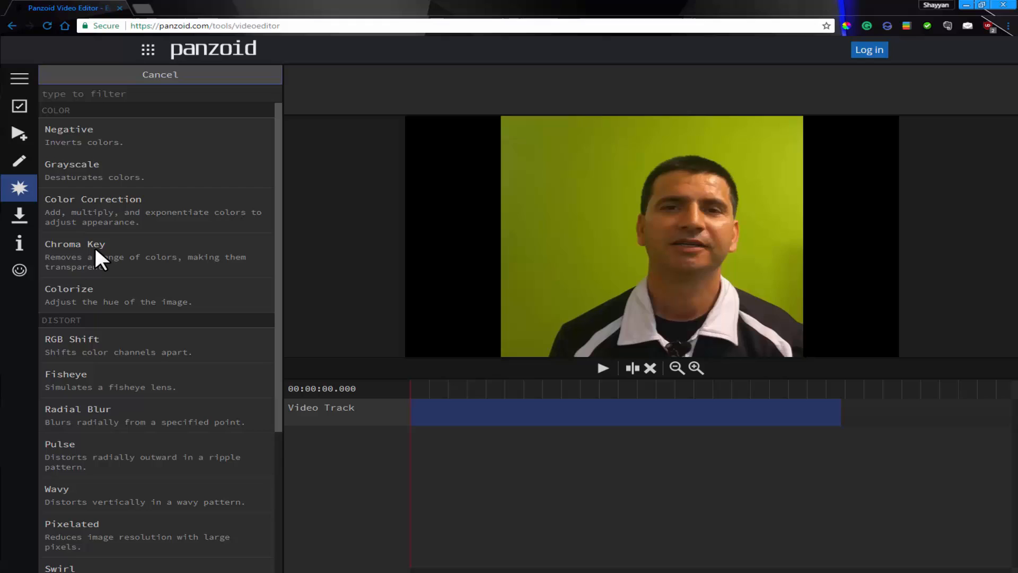
{"action": "left_click", "coordinate": [75, 244]}
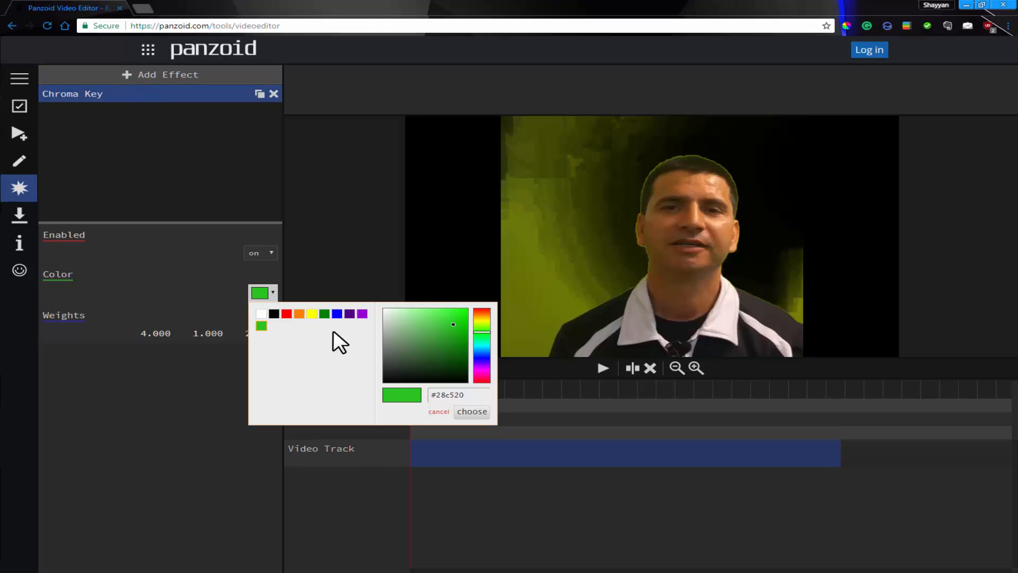
Step: Sample the backdrop's olive green as the Chroma Key colour, leaving the effect disabled
{"action": "left_click", "coordinate": [458, 394]}
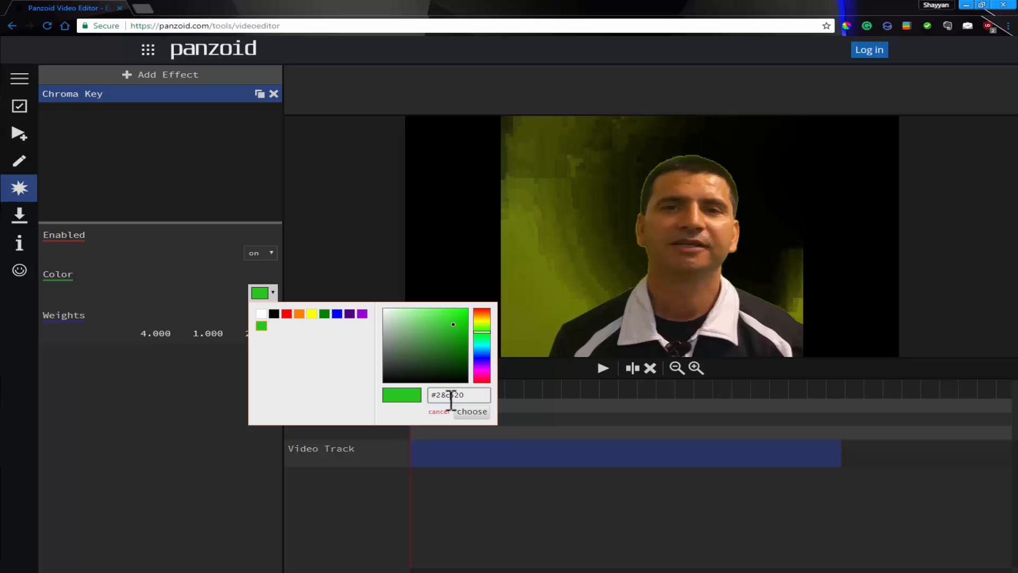
{"action": "left_click", "coordinate": [261, 252]}
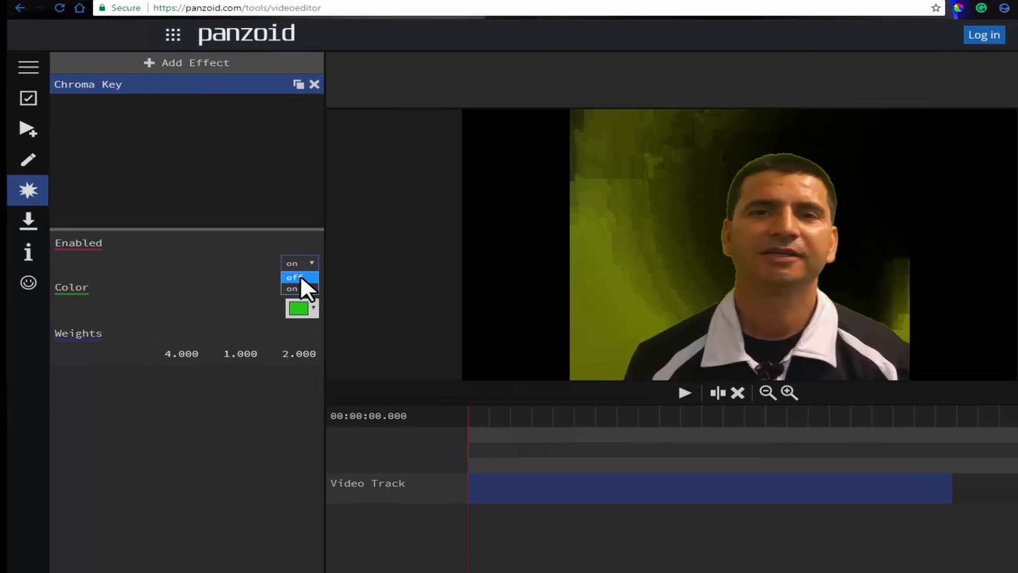
{"action": "left_click", "coordinate": [293, 278]}
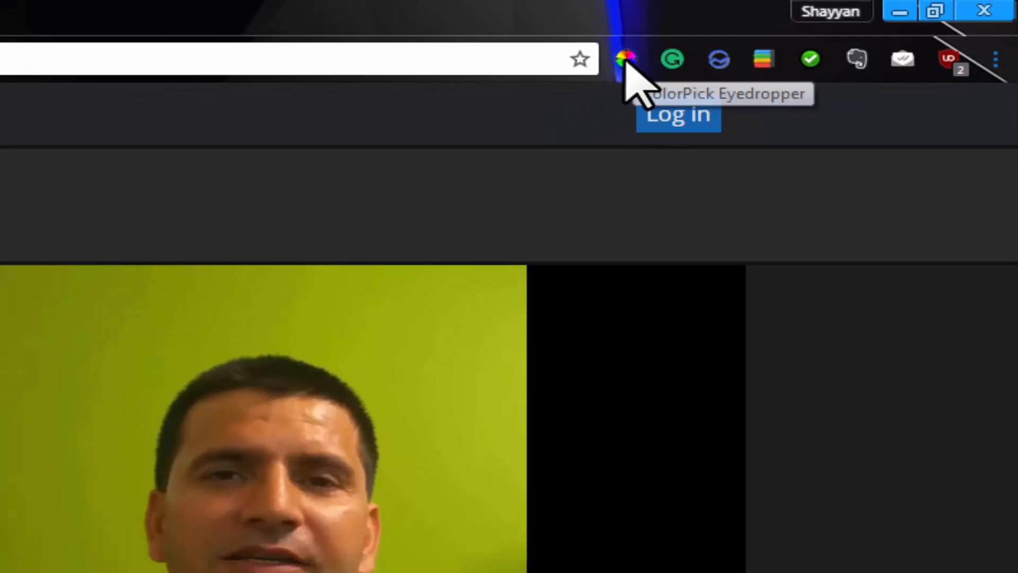
{"action": "left_click", "coordinate": [626, 58]}
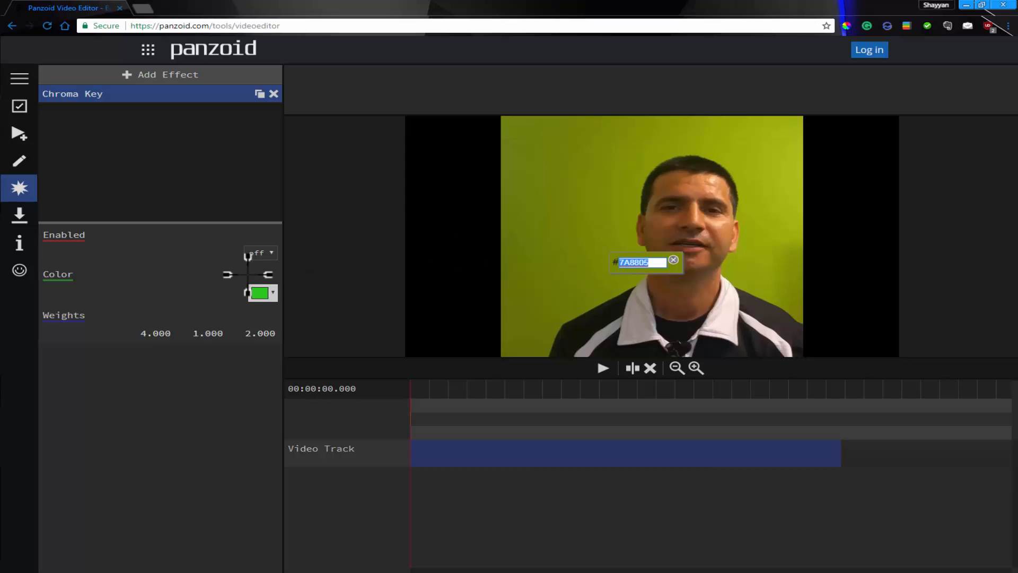
{"action": "mouse_move", "coordinate": [571, 292]}
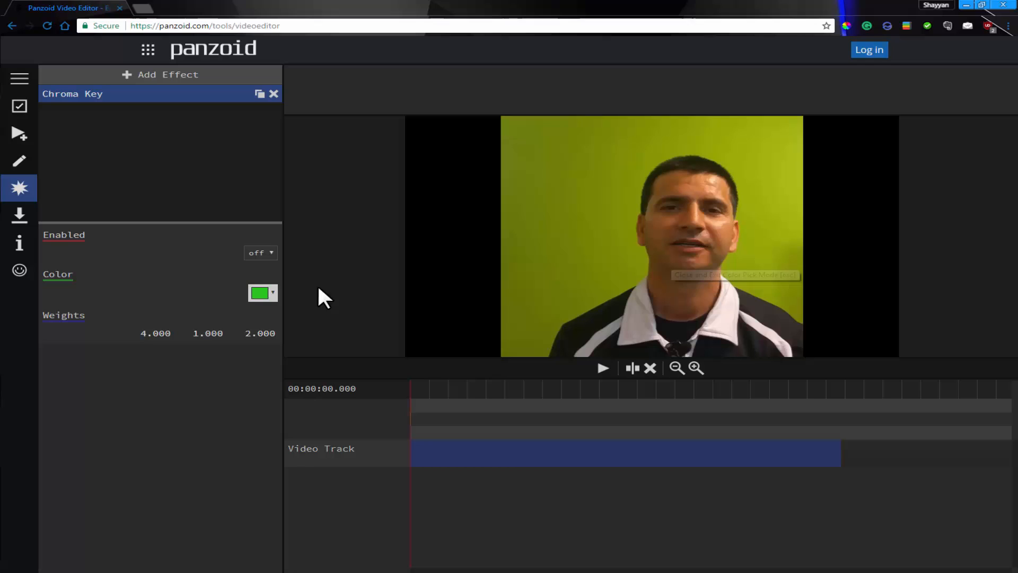
{"action": "left_click", "coordinate": [262, 293]}
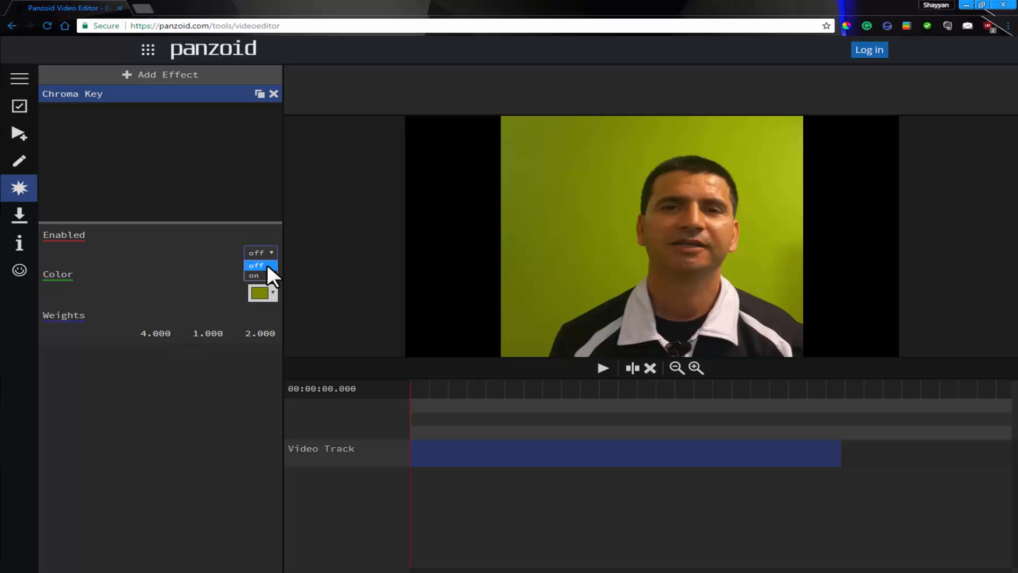
{"action": "left_click", "coordinate": [254, 275]}
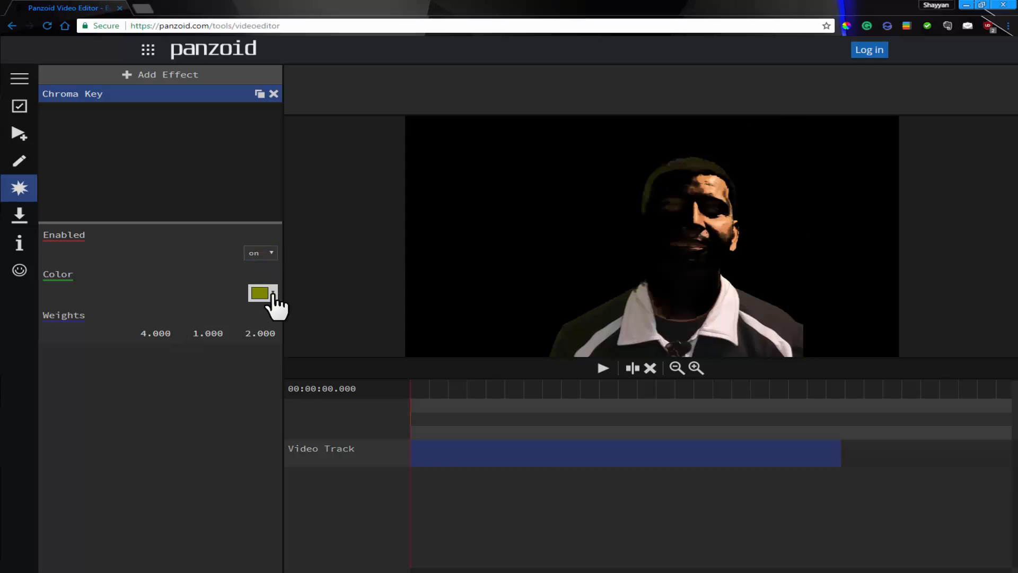
{"action": "left_click", "coordinate": [260, 293]}
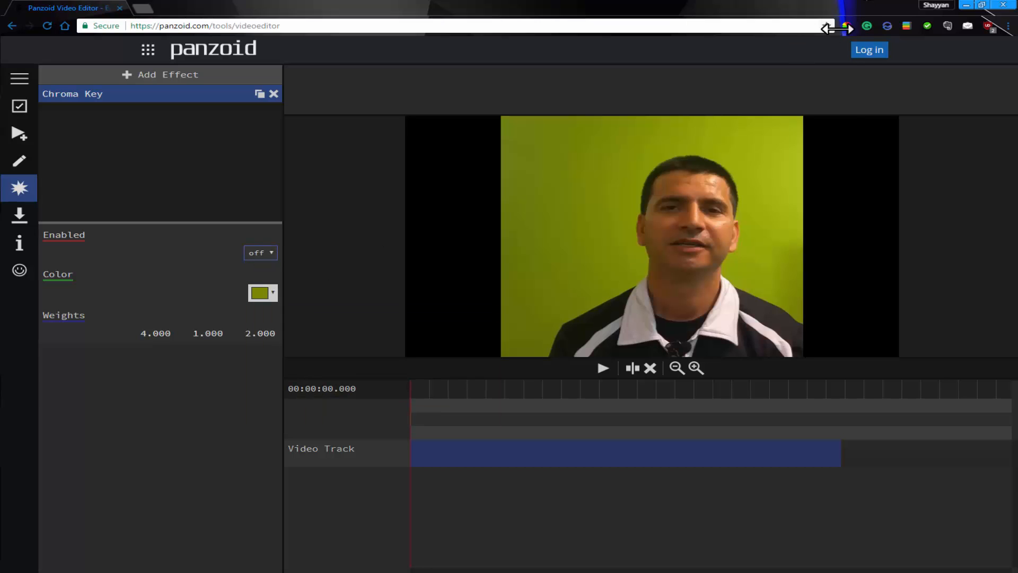
{"action": "left_click", "coordinate": [846, 26]}
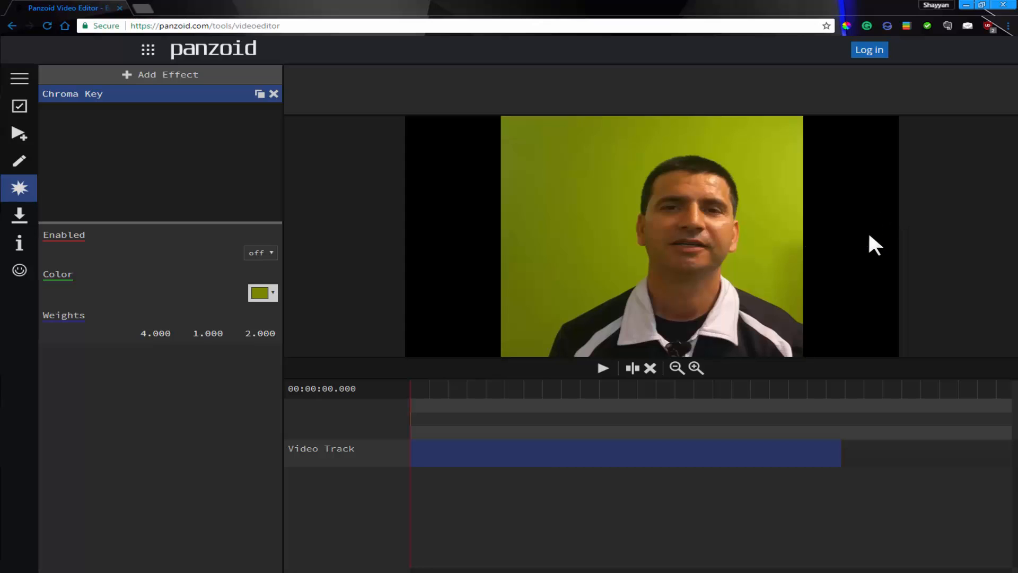
Step: Pick a lighter yellow-green key colour and set Chroma Key Enabled to on
{"action": "left_click", "coordinate": [263, 292]}
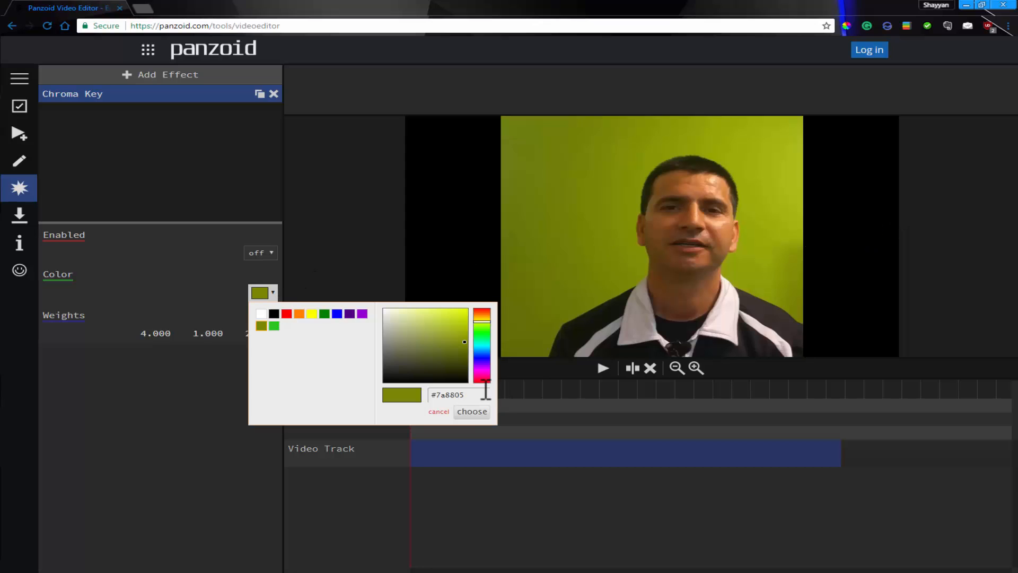
{"action": "left_click", "coordinate": [472, 411]}
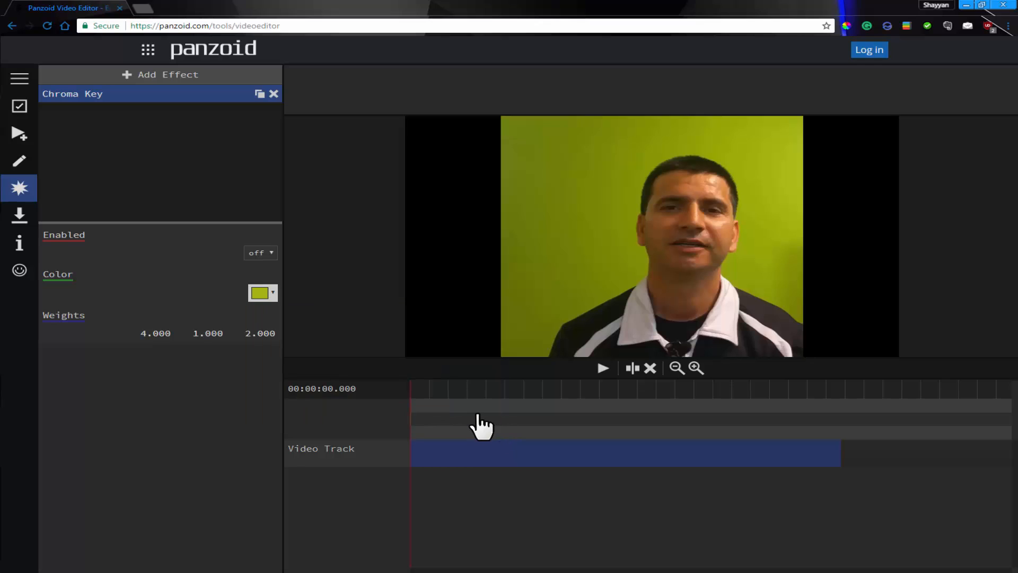
{"action": "left_click", "coordinate": [260, 252]}
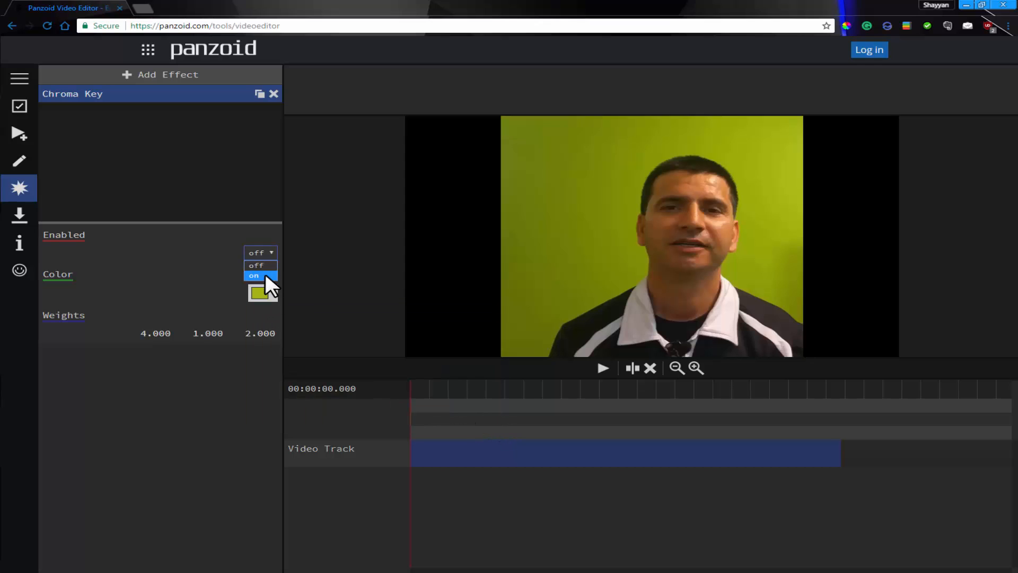
{"action": "left_click", "coordinate": [254, 275]}
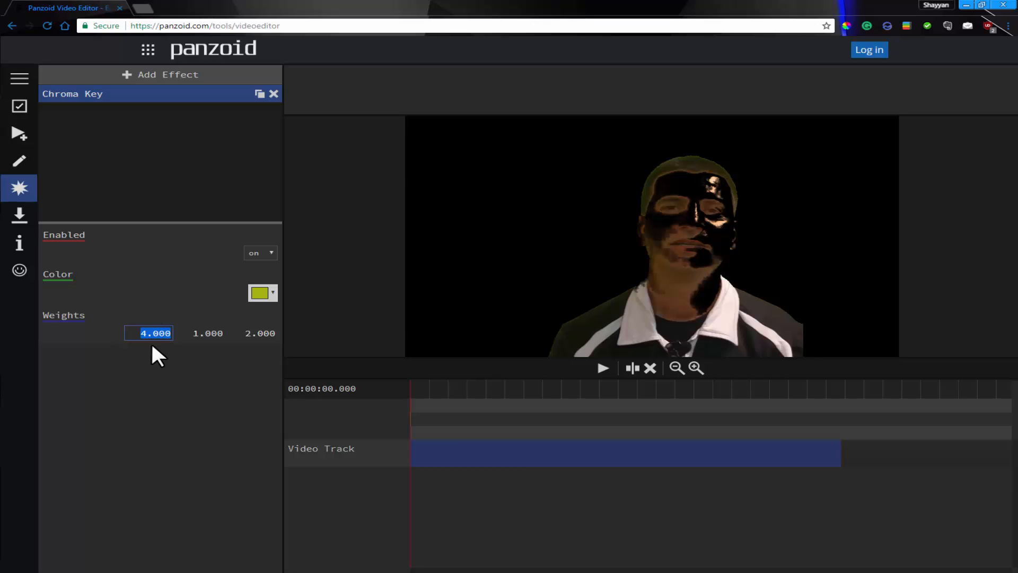
{"action": "left_click", "coordinate": [262, 293]}
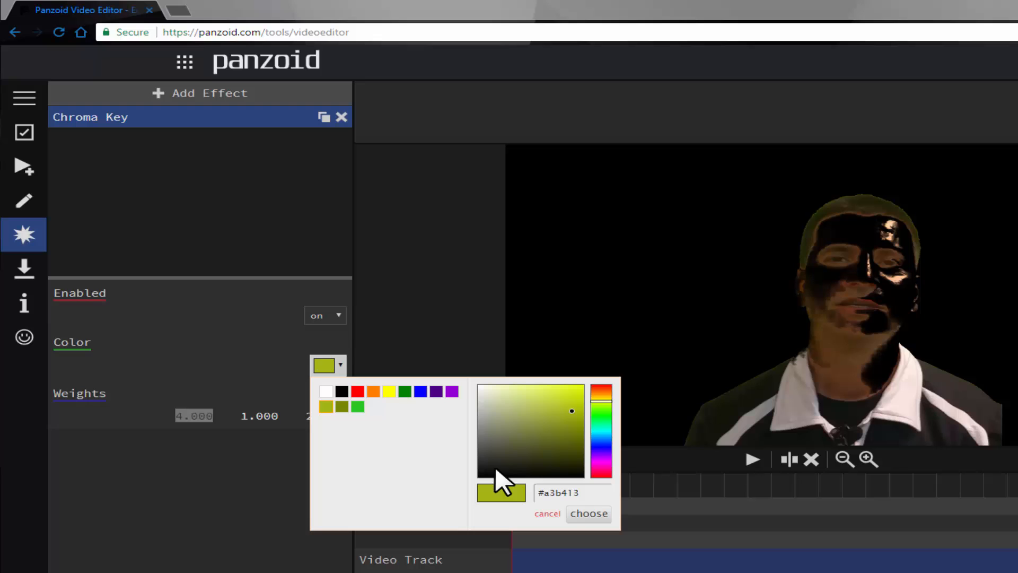
Step: Set the key colour to #9fb517 and the Weights to 10.000 and 3.000
{"action": "triple_click", "coordinate": [571, 492]}
{"action": "type", "text": "#9fb517"}
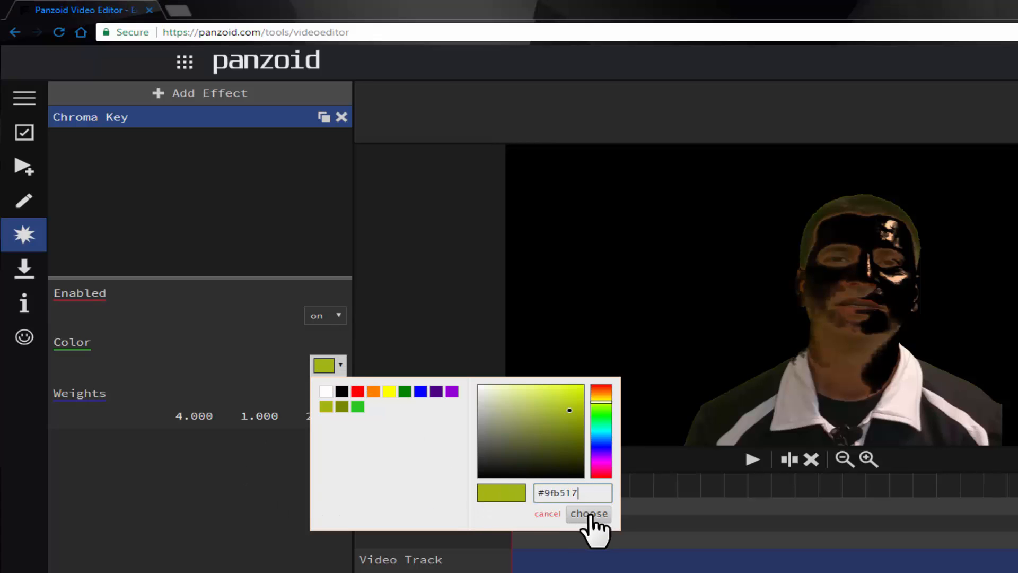
{"action": "left_click", "coordinate": [587, 514]}
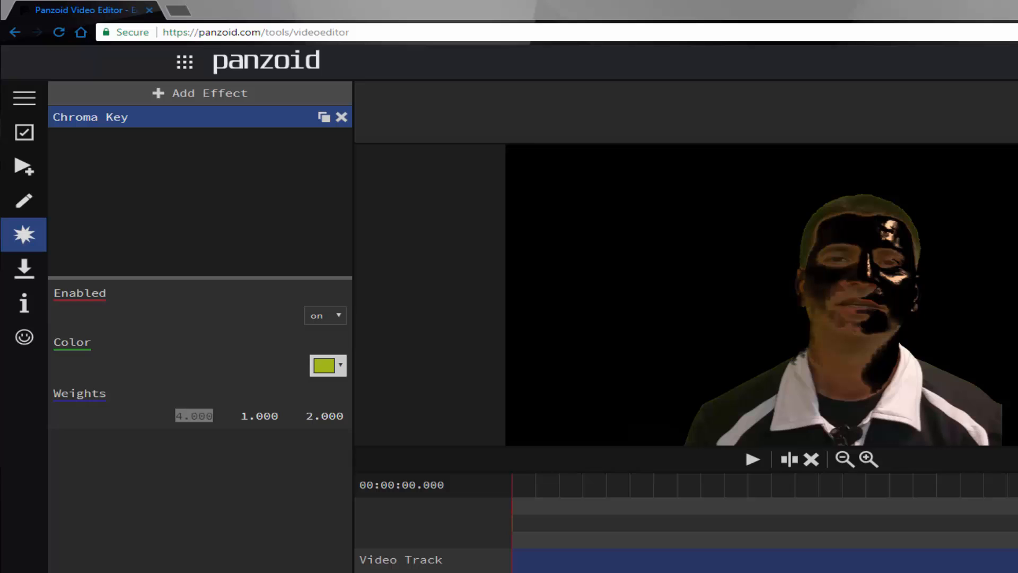
{"action": "mouse_move", "coordinate": [539, 448]}
{"action": "type", "text": "10.000"}
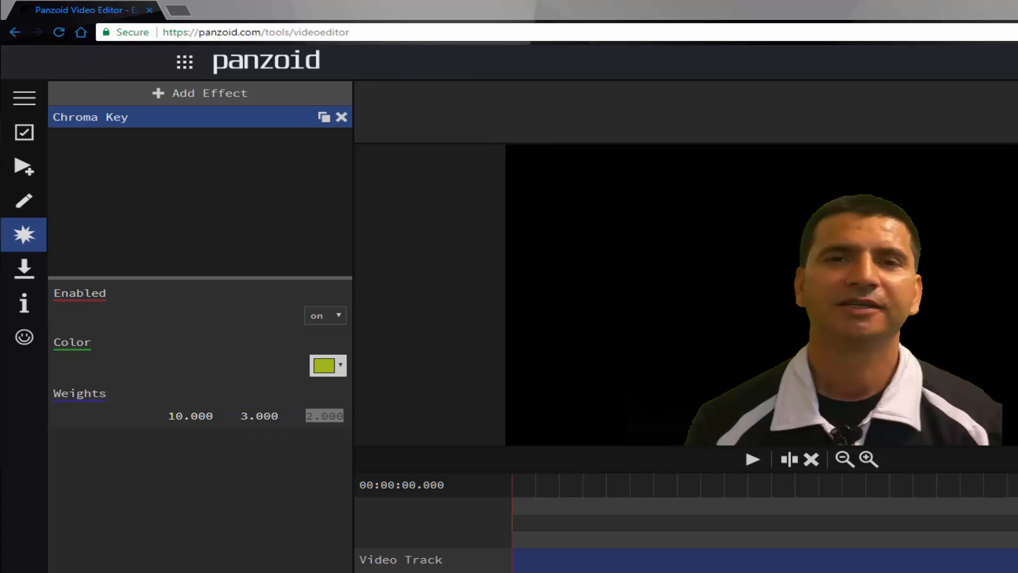
{"action": "mouse_move", "coordinate": [686, 468]}
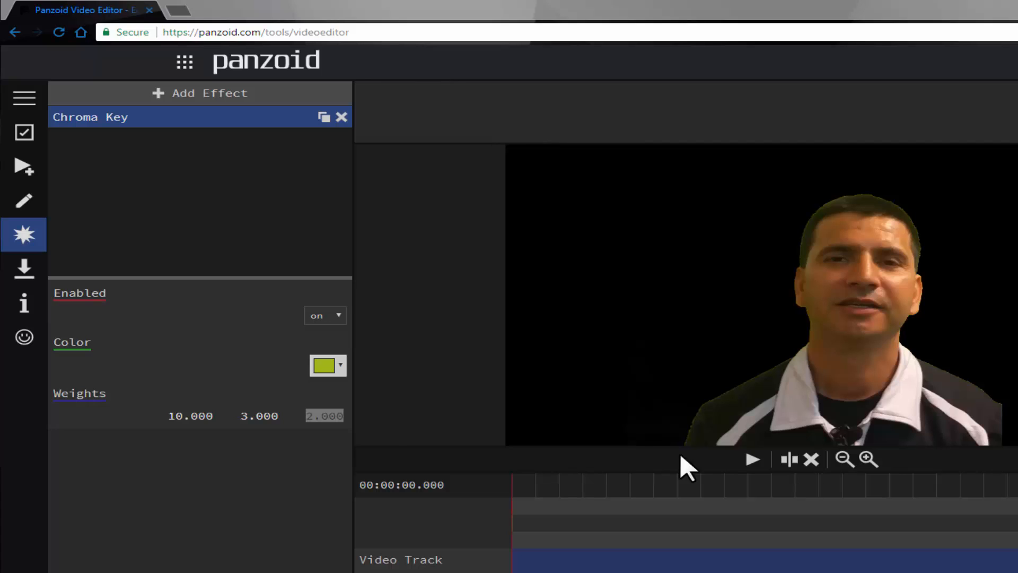
{"action": "left_click", "coordinate": [325, 416]}
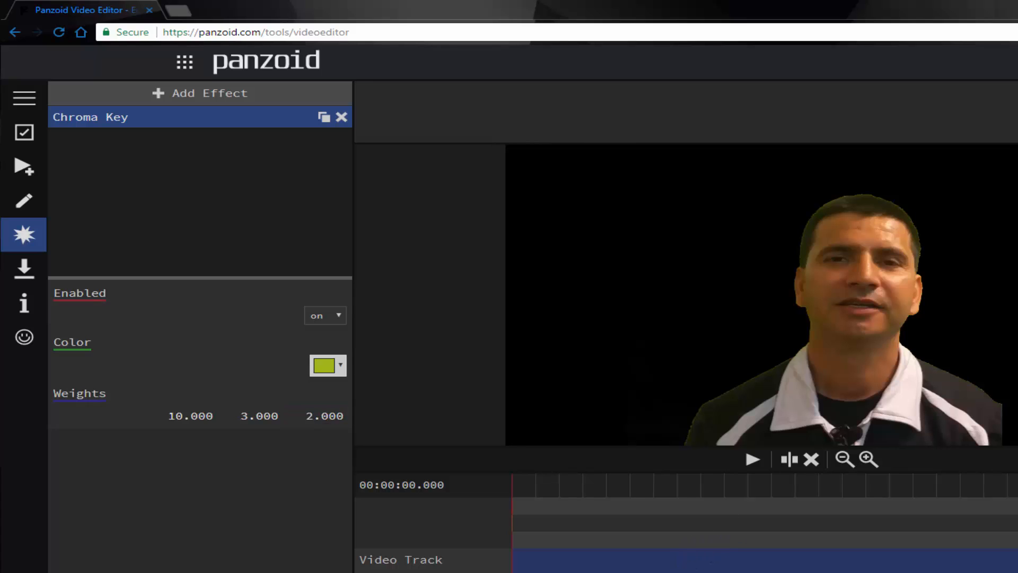
{"action": "mouse_move", "coordinate": [890, 296]}
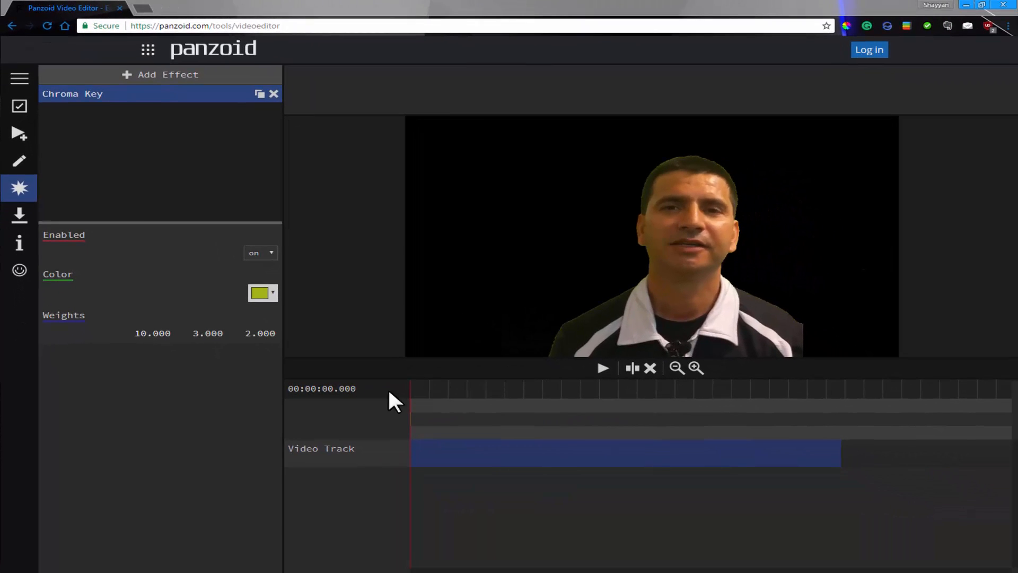
{"action": "mouse_move", "coordinate": [95, 202]}
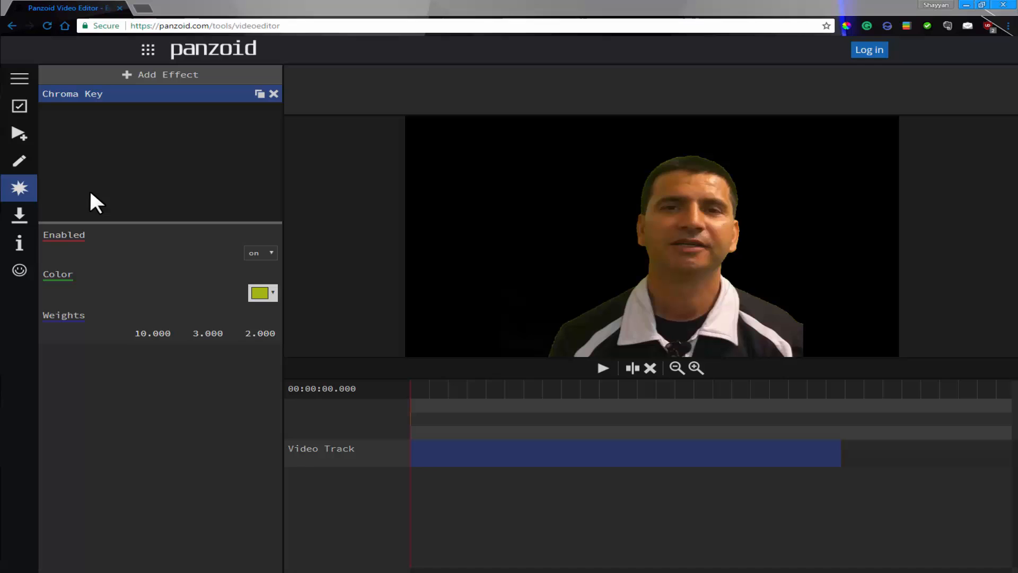
{"action": "mouse_move", "coordinate": [98, 64]}
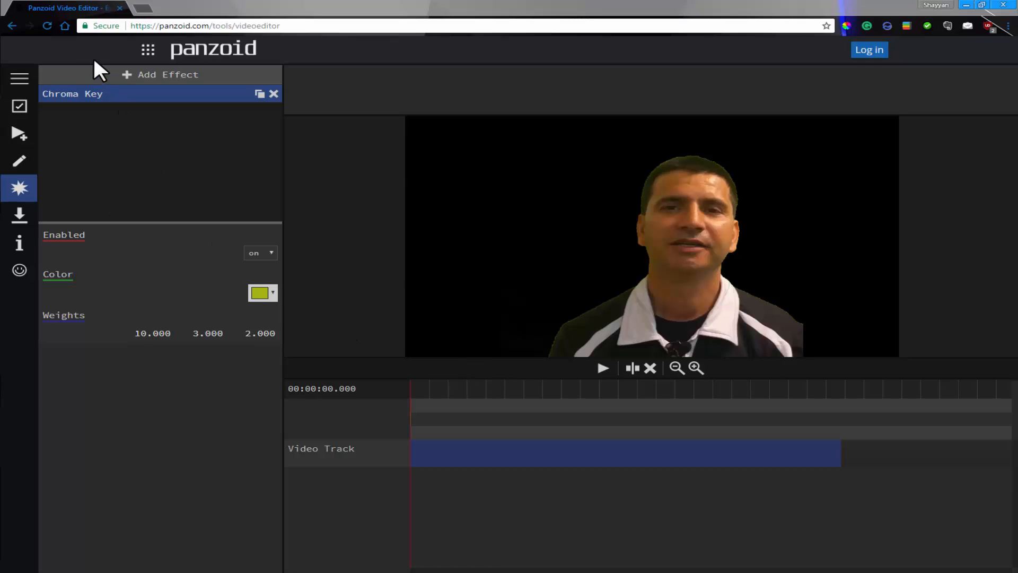
{"action": "mouse_move", "coordinate": [20, 134]}
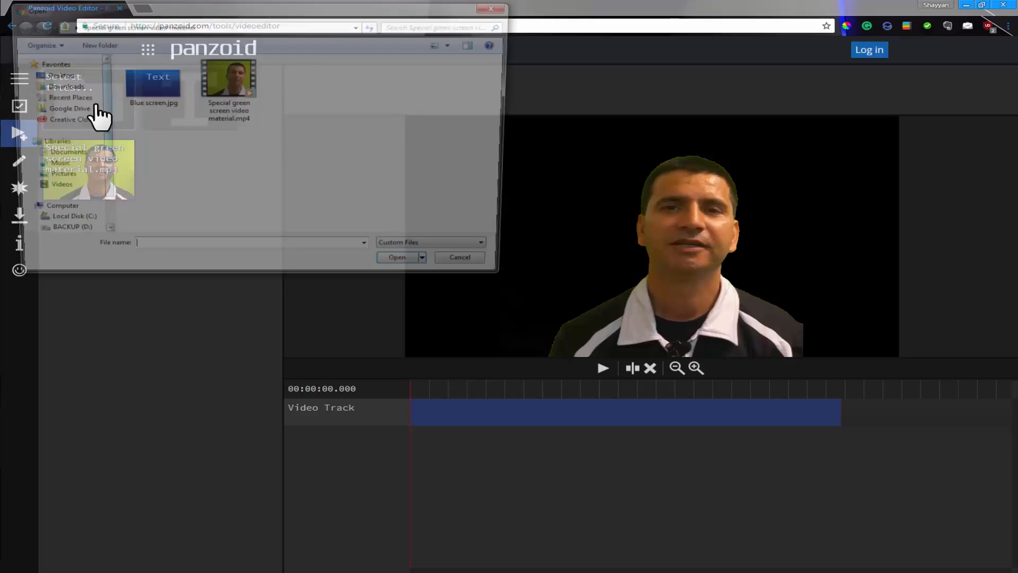
Step: Import Blue screen.jpg onto a new image track above the keyed clip
{"action": "left_click", "coordinate": [147, 81]}
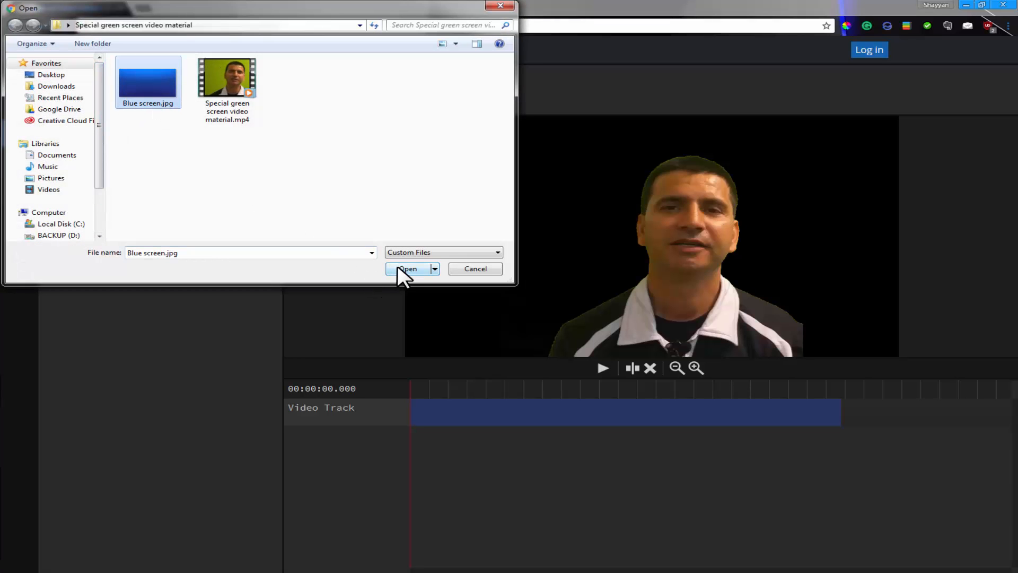
{"action": "left_click", "coordinate": [408, 269]}
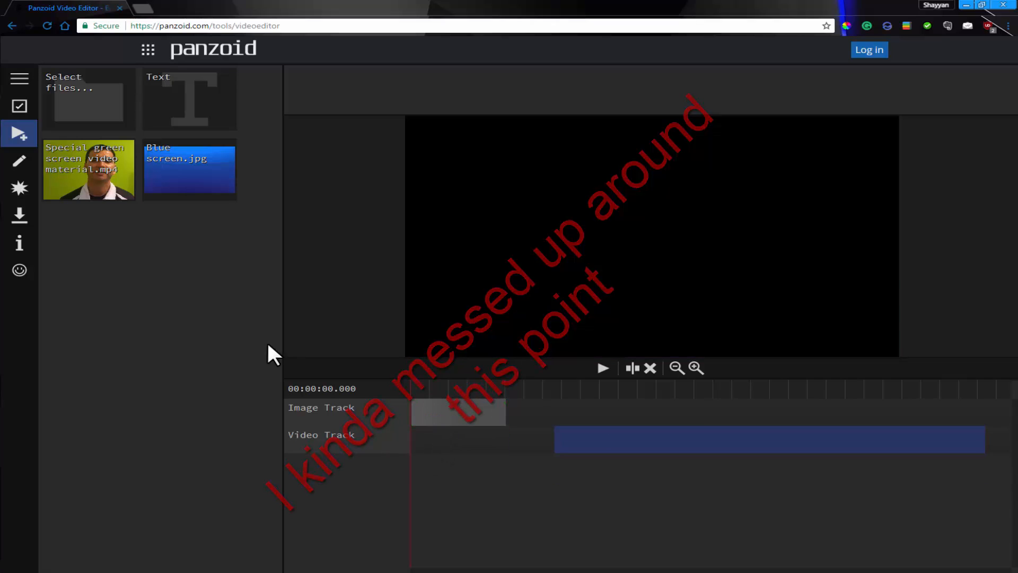
Step: Import a second copy of Blue screen.jpg, adding another image track
{"action": "left_click", "coordinate": [89, 98]}
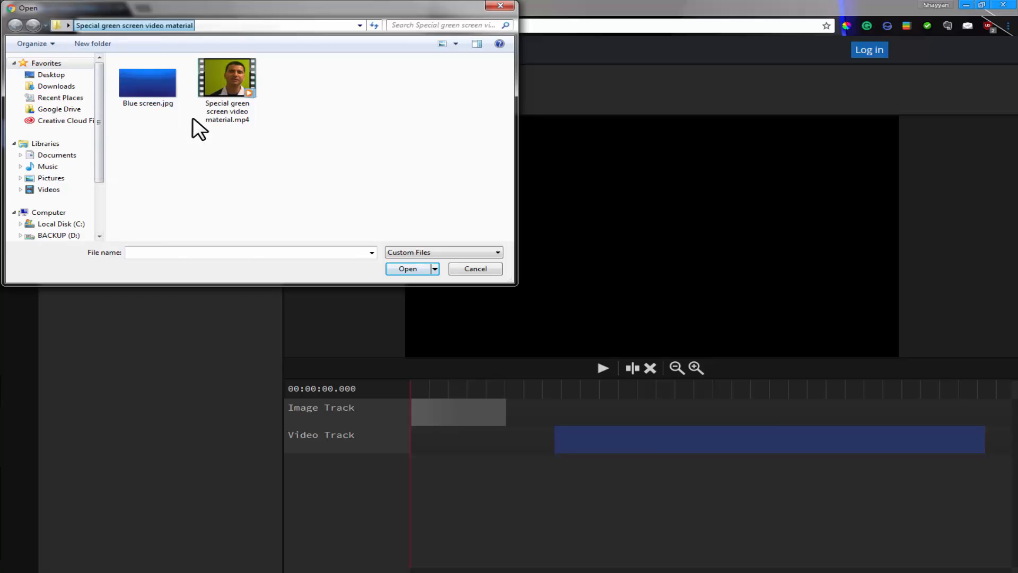
{"action": "left_click", "coordinate": [147, 83]}
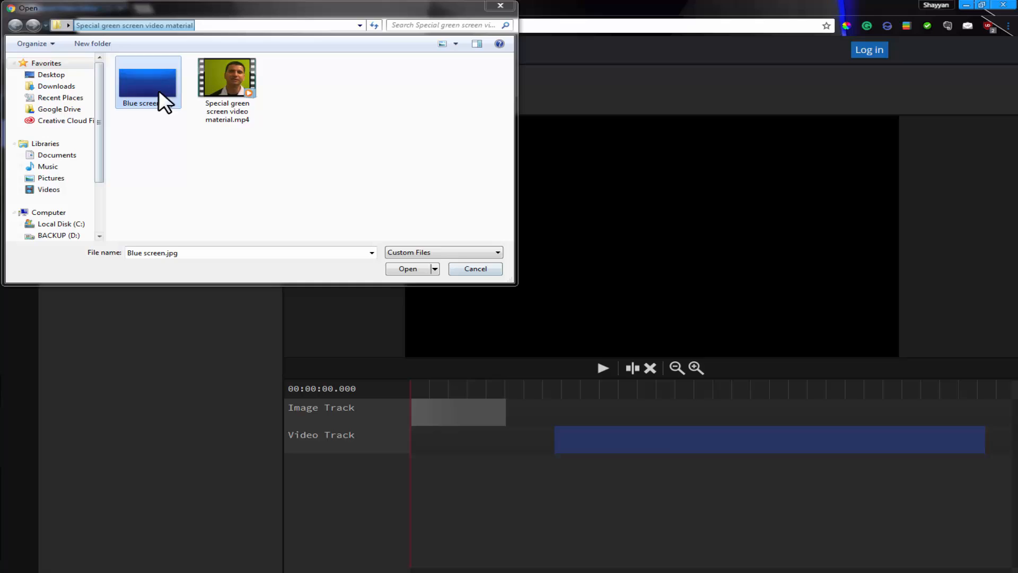
{"action": "left_click", "coordinate": [408, 268]}
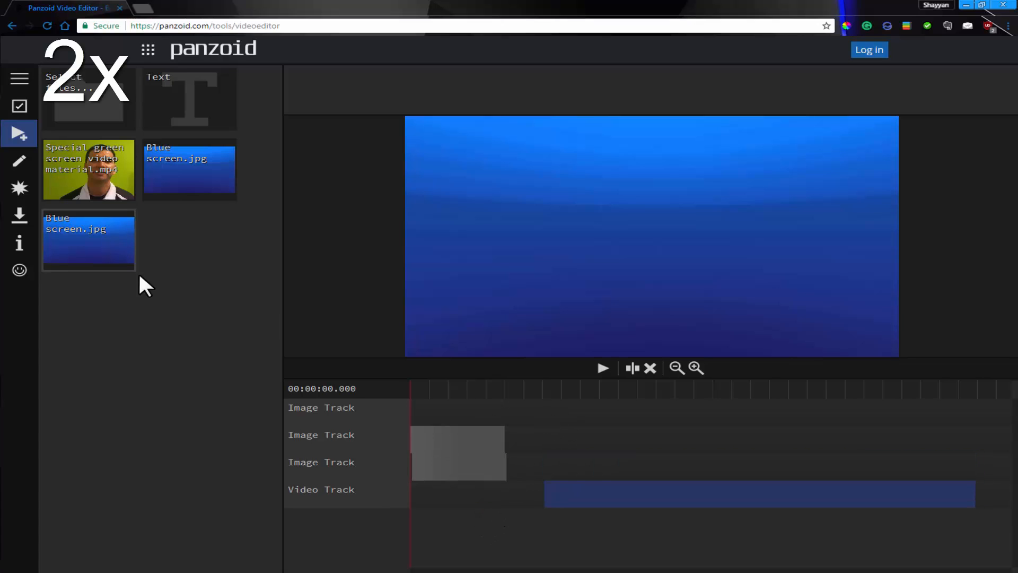
{"action": "mouse_move", "coordinate": [409, 509]}
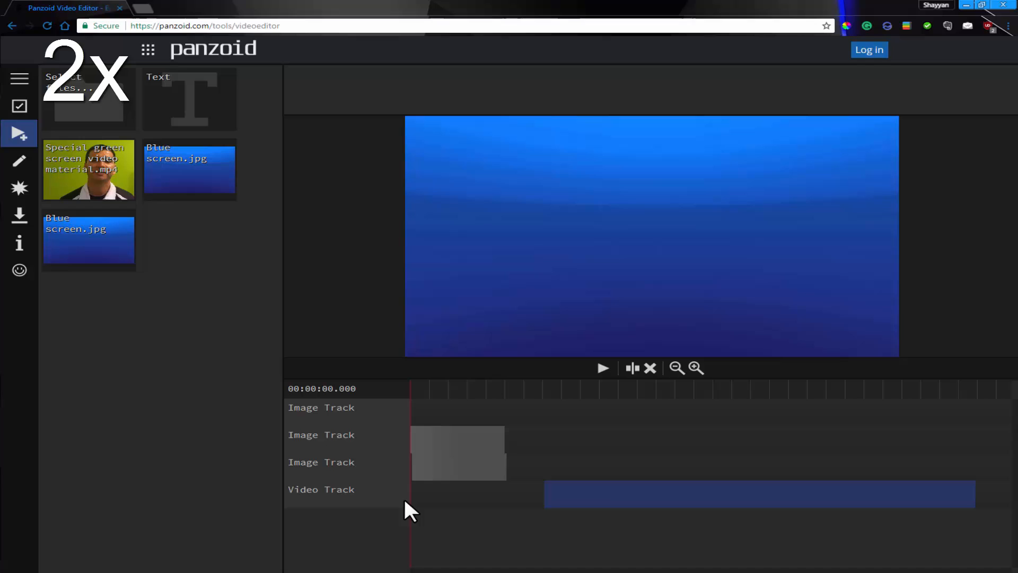
{"action": "mouse_move", "coordinate": [997, 504]}
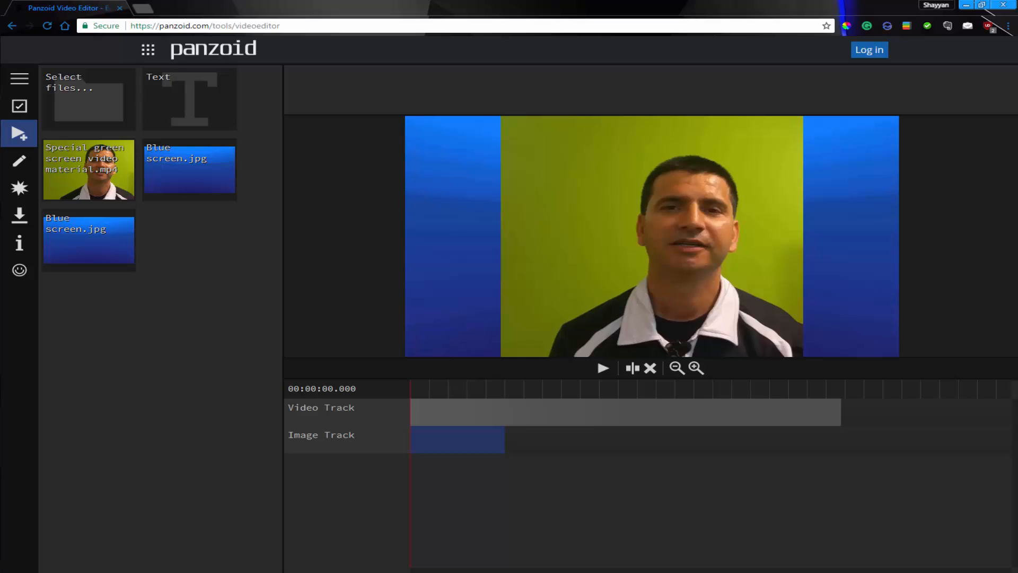
Step: Show the clip's Chroma Key weights (10, 0, 1.75), then select the presenter clip to view its properties
{"action": "left_click", "coordinate": [19, 187]}
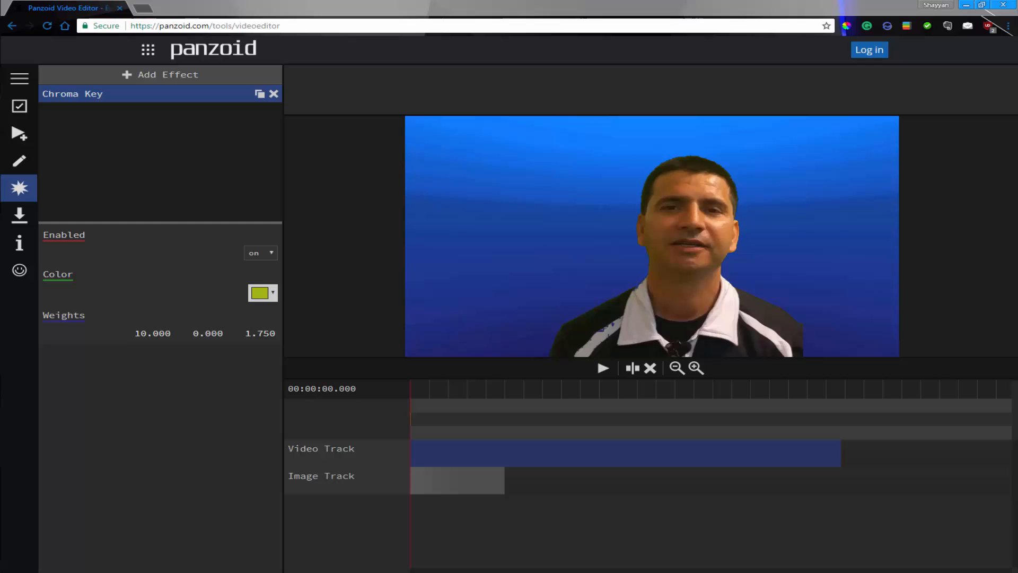
{"action": "mouse_move", "coordinate": [616, 361]}
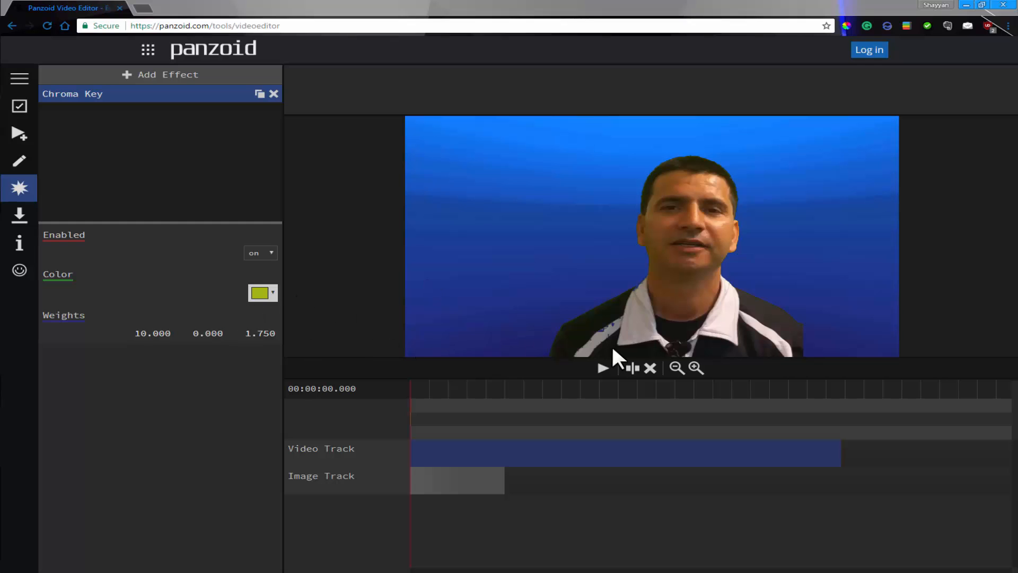
{"action": "mouse_move", "coordinate": [689, 254]}
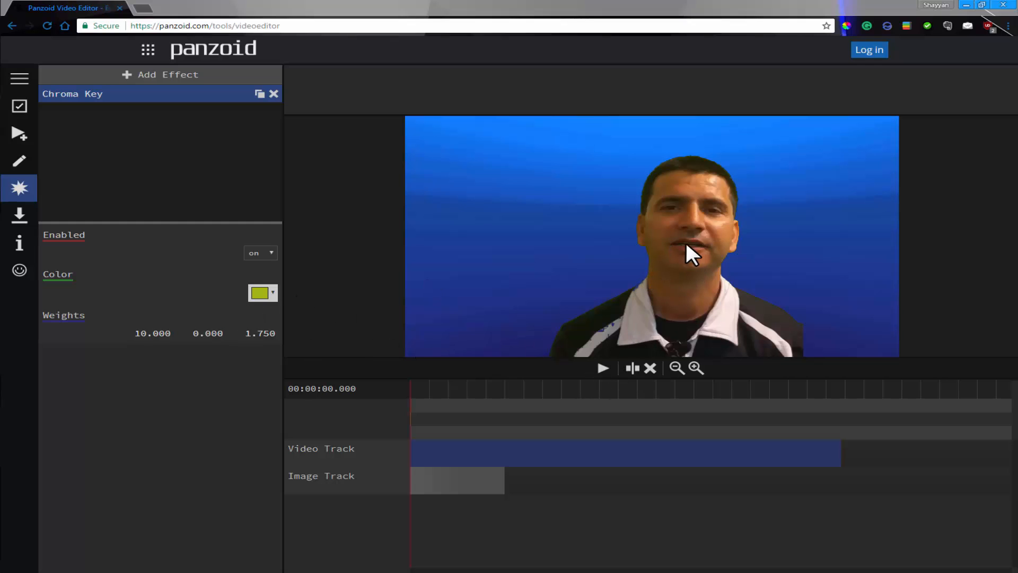
{"action": "left_click", "coordinate": [20, 161]}
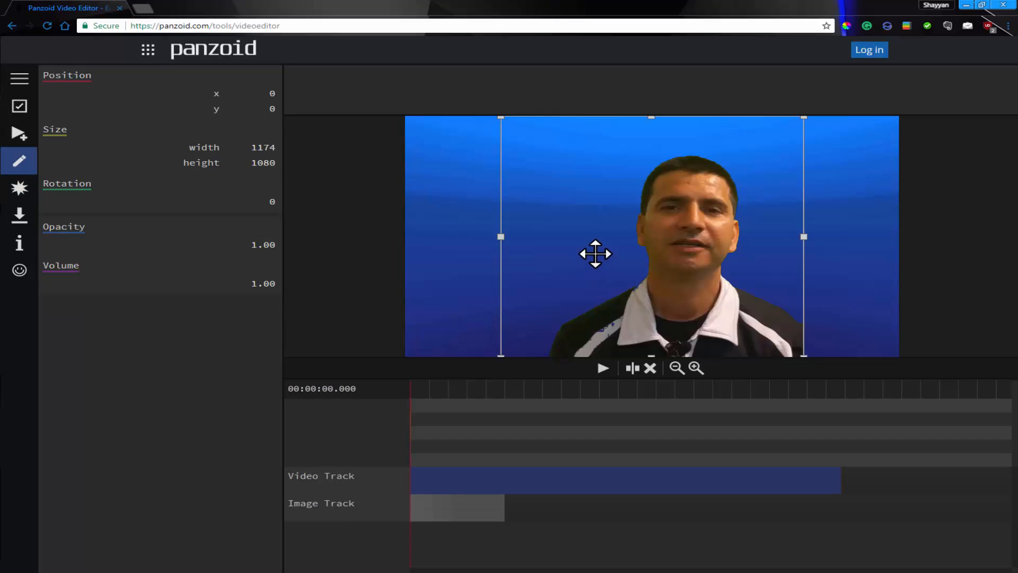